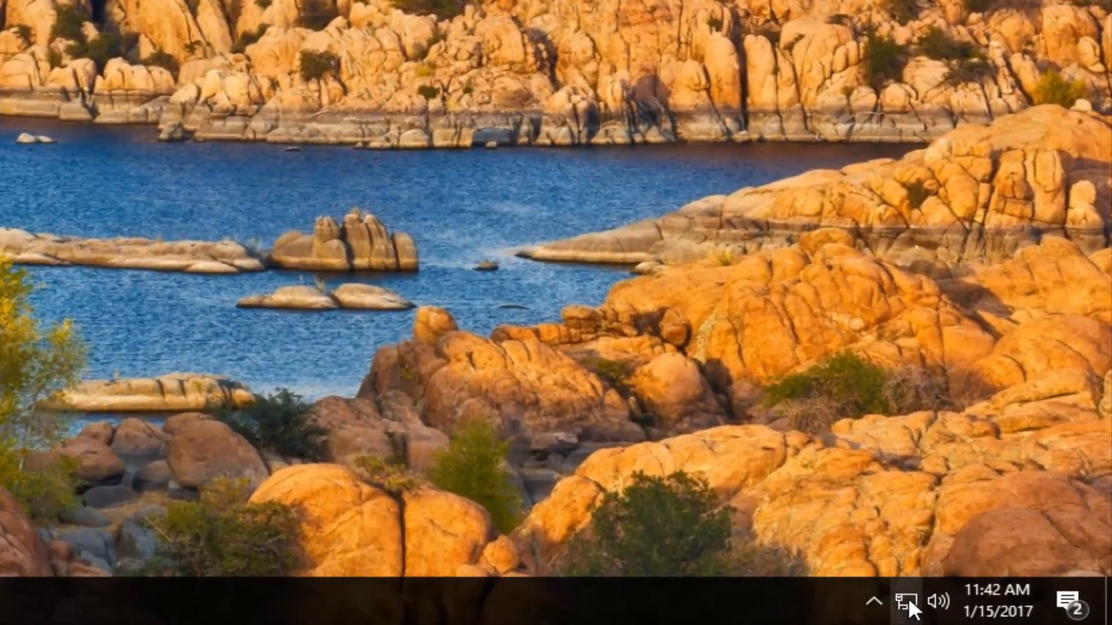
mouse_move(906, 603)
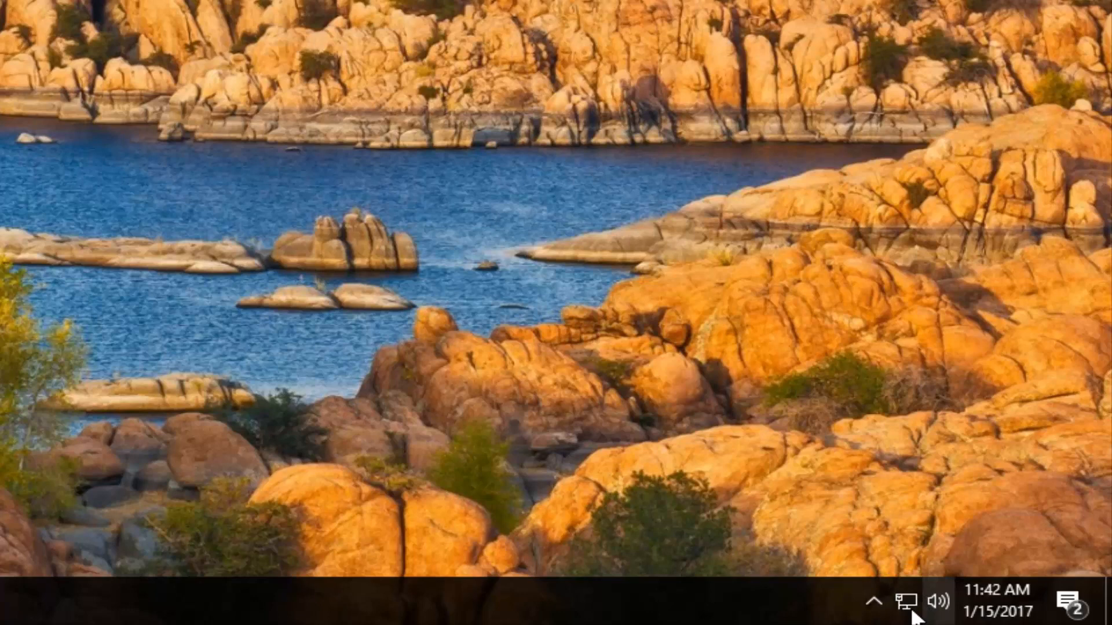
mouse_move(911, 601)
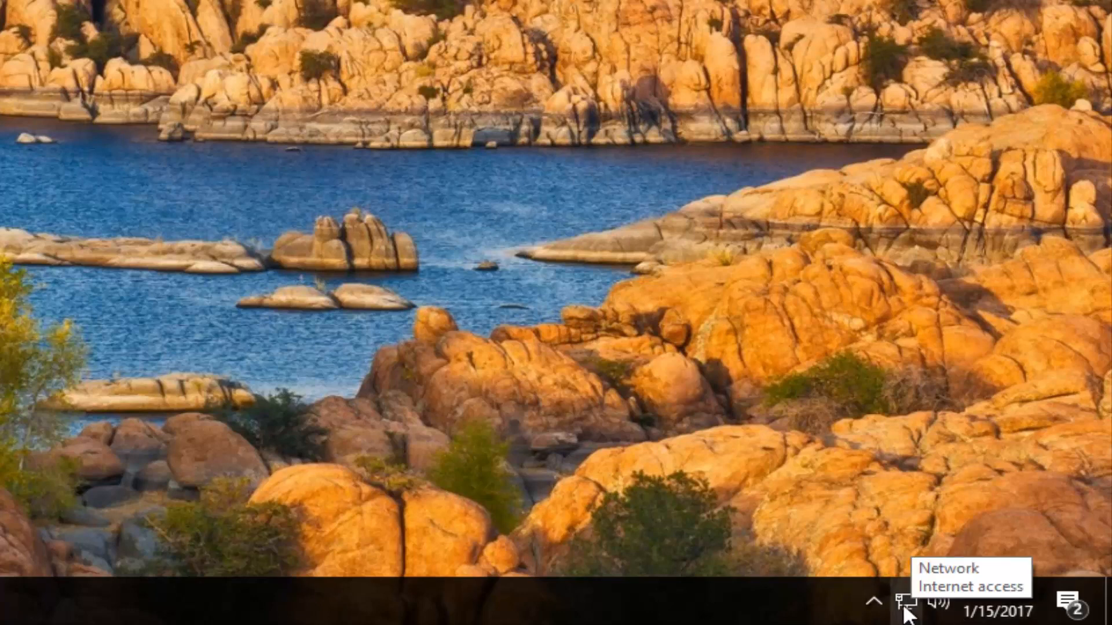
mouse_move(898, 464)
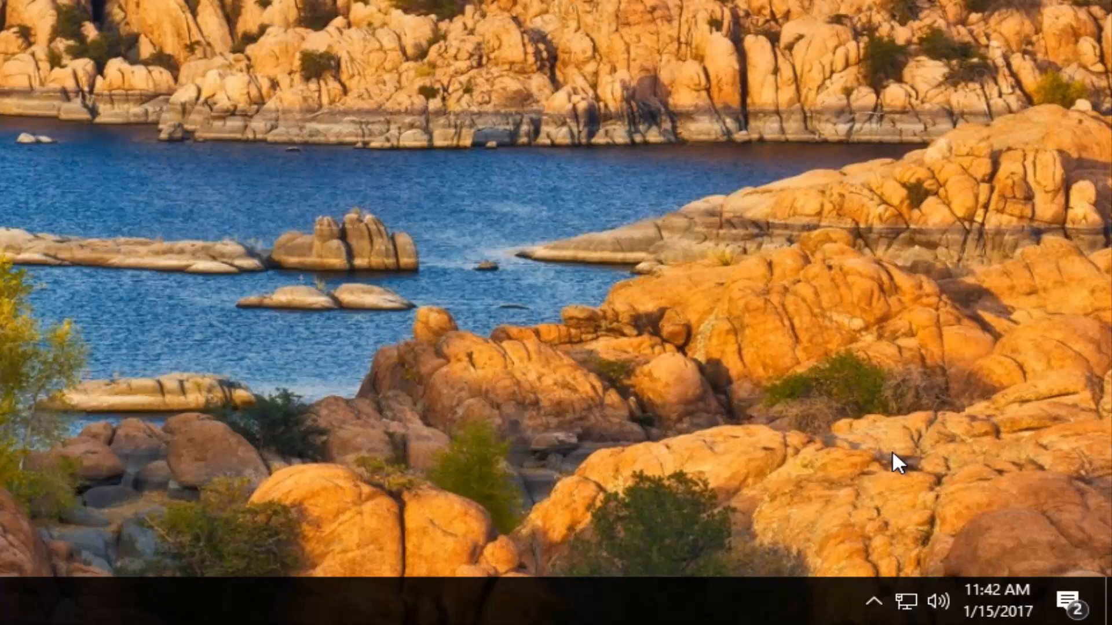
mouse_move(850, 524)
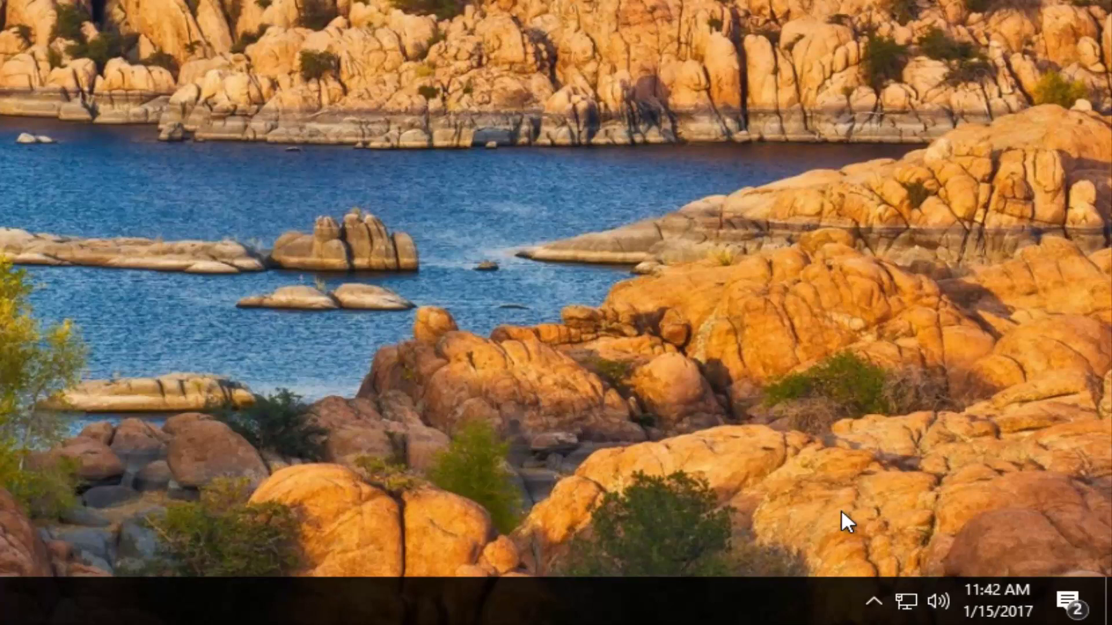
mouse_move(910, 601)
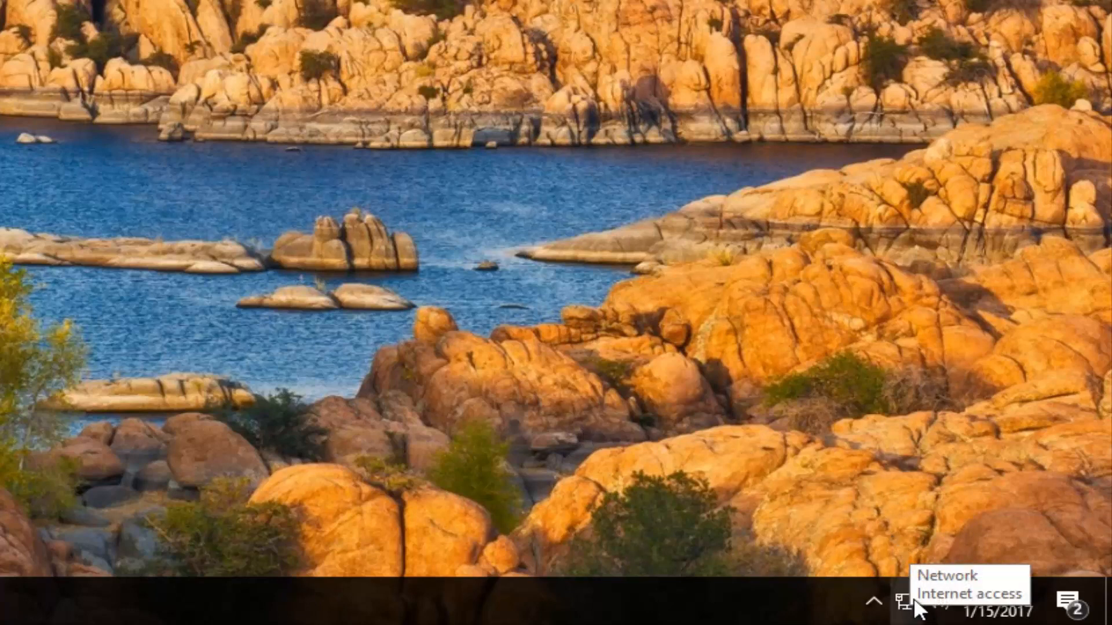
- Go from the network icon to Network and Sharing Center's adapter connections list
right_click(905, 612)
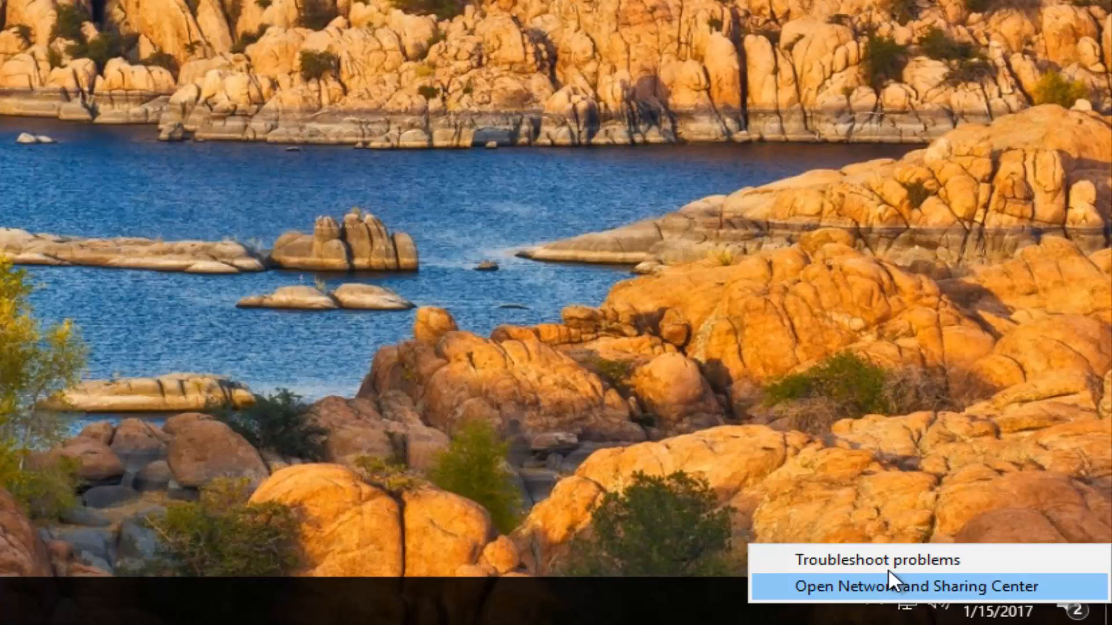
mouse_move(879, 604)
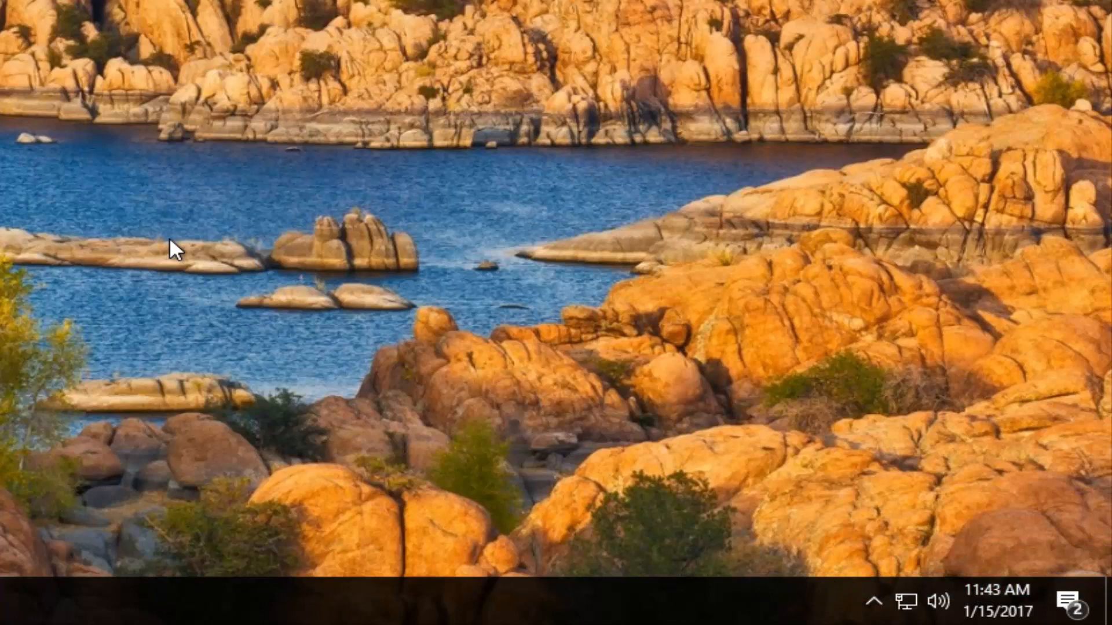
mouse_move(197, 240)
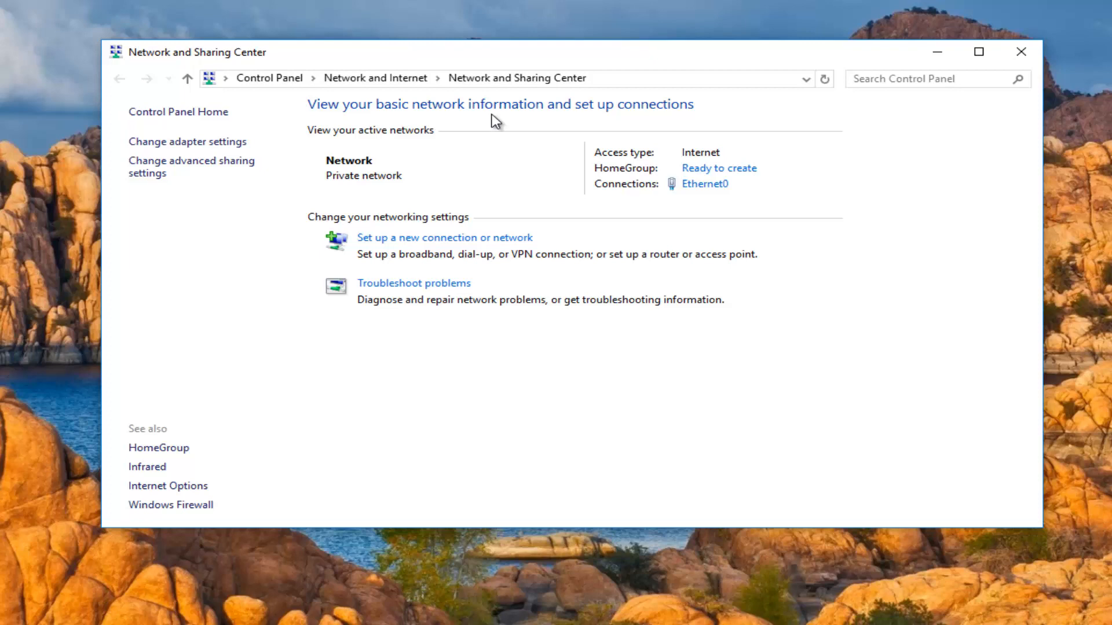
mouse_move(187, 141)
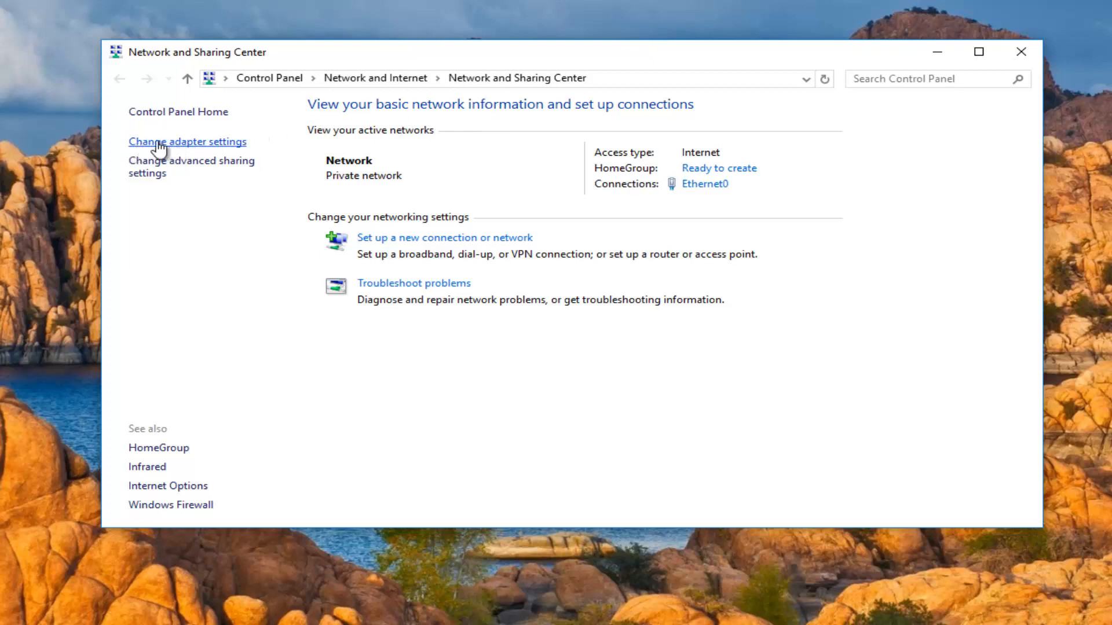
left_click(187, 142)
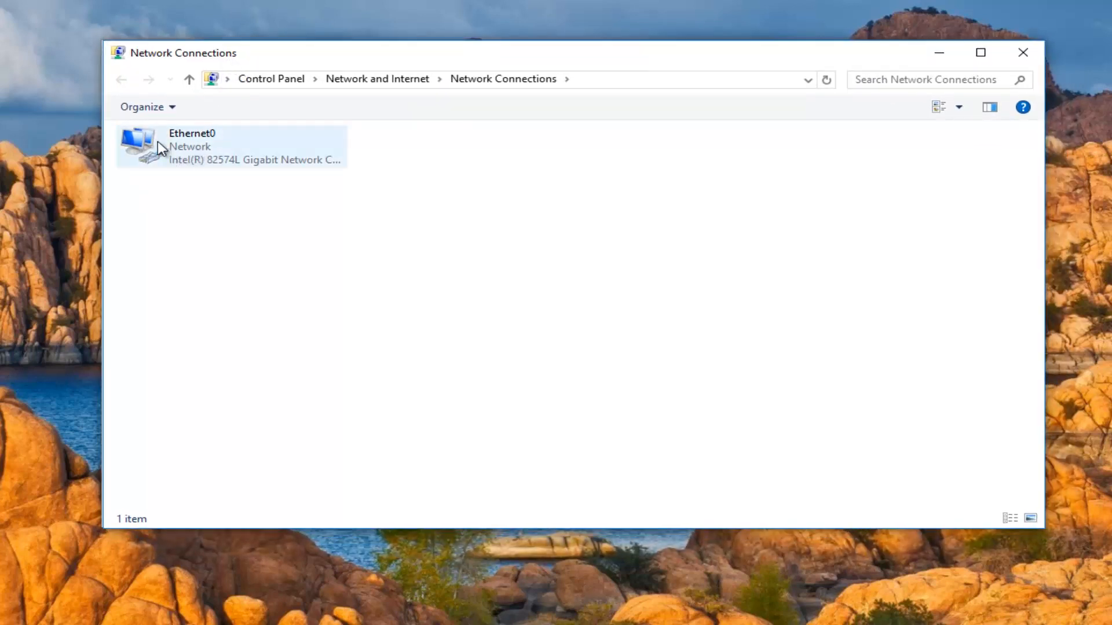
mouse_move(198, 142)
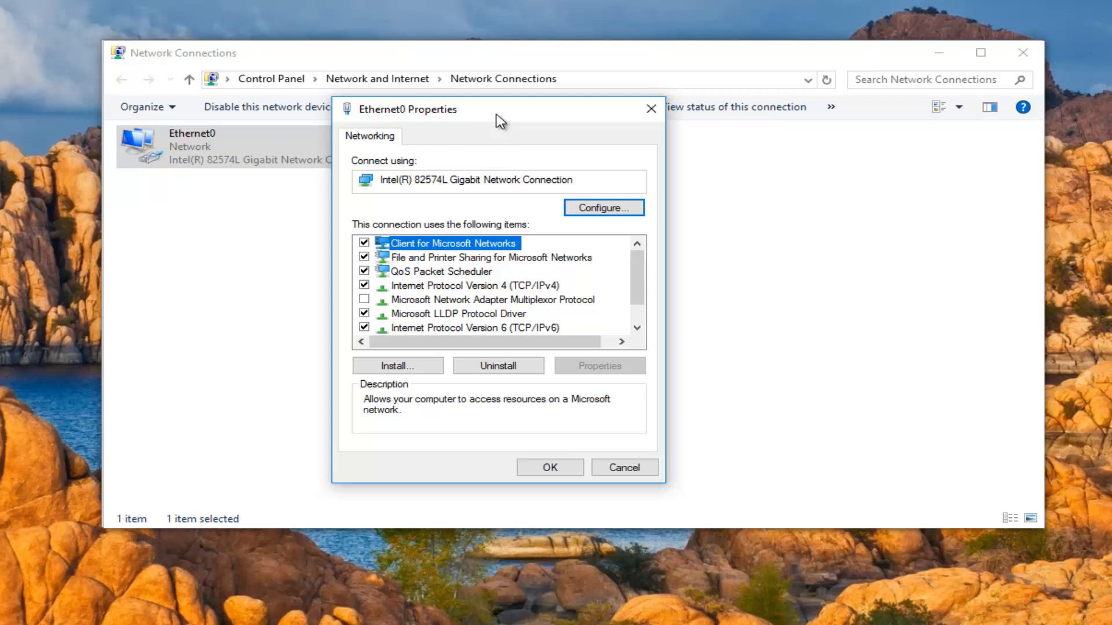
mouse_move(420, 129)
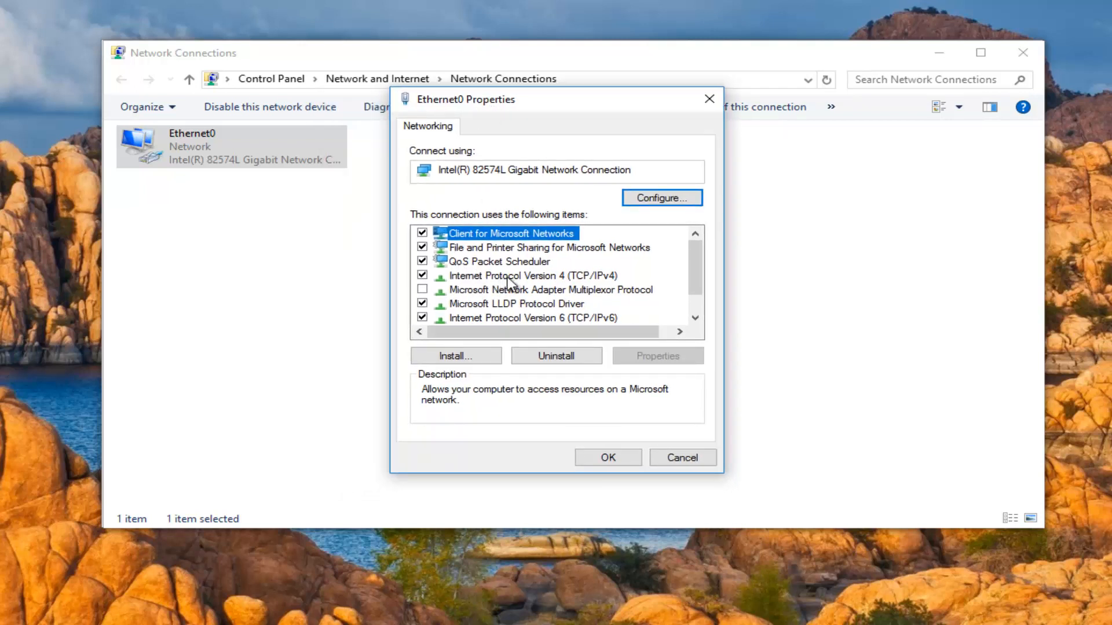
- Select Internet Protocol Version 4 (TCP/IPv4) in Ethernet0 Properties and open its properties
left_click(532, 276)
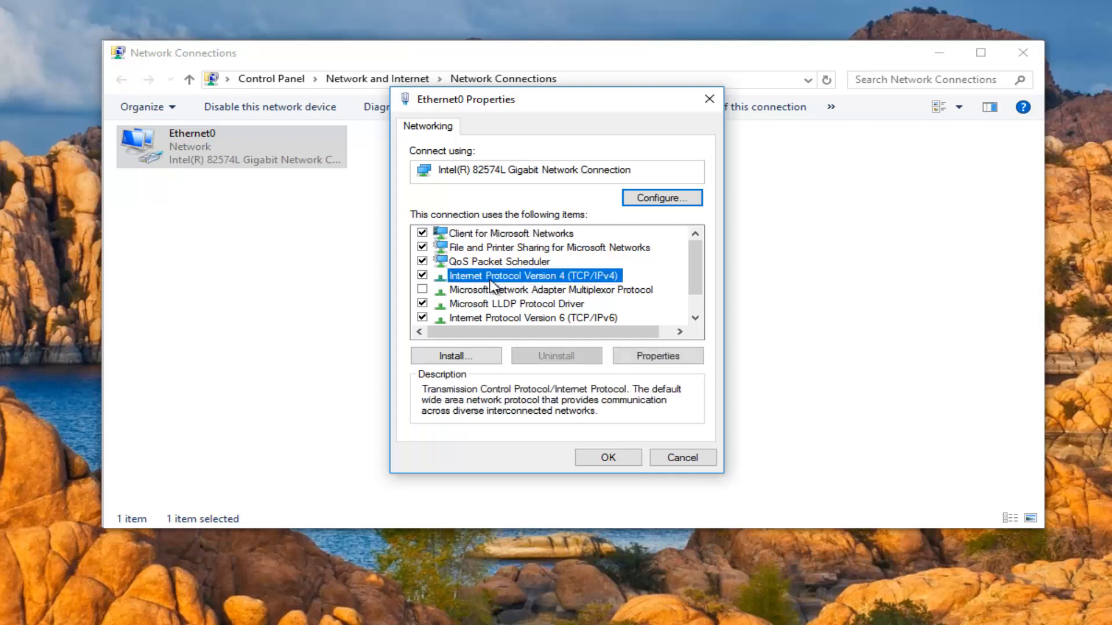
mouse_move(658, 355)
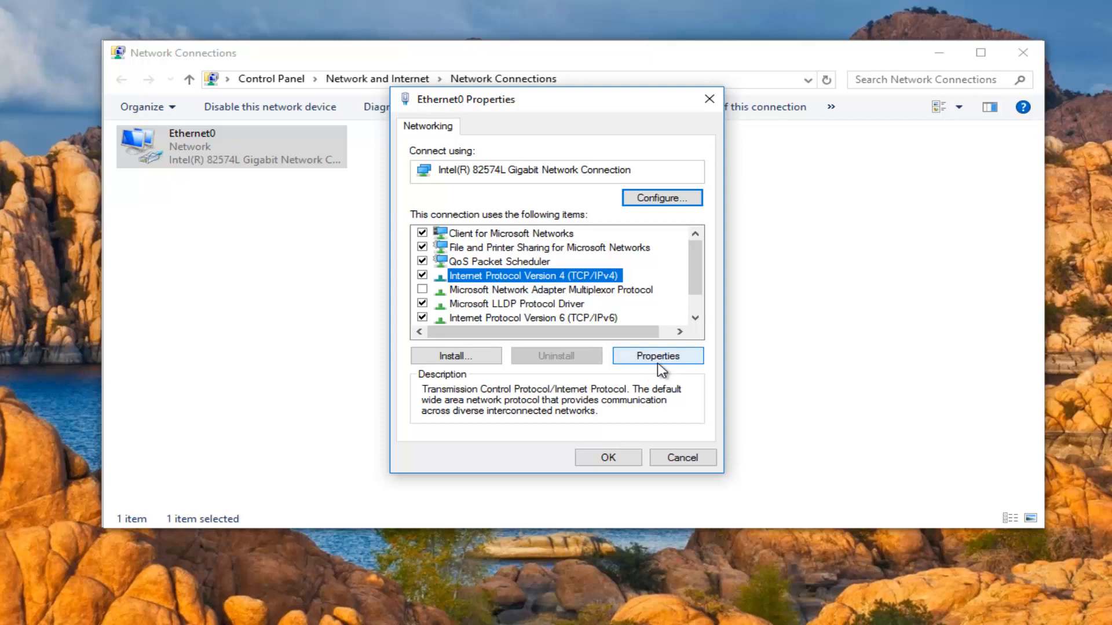
left_click(657, 355)
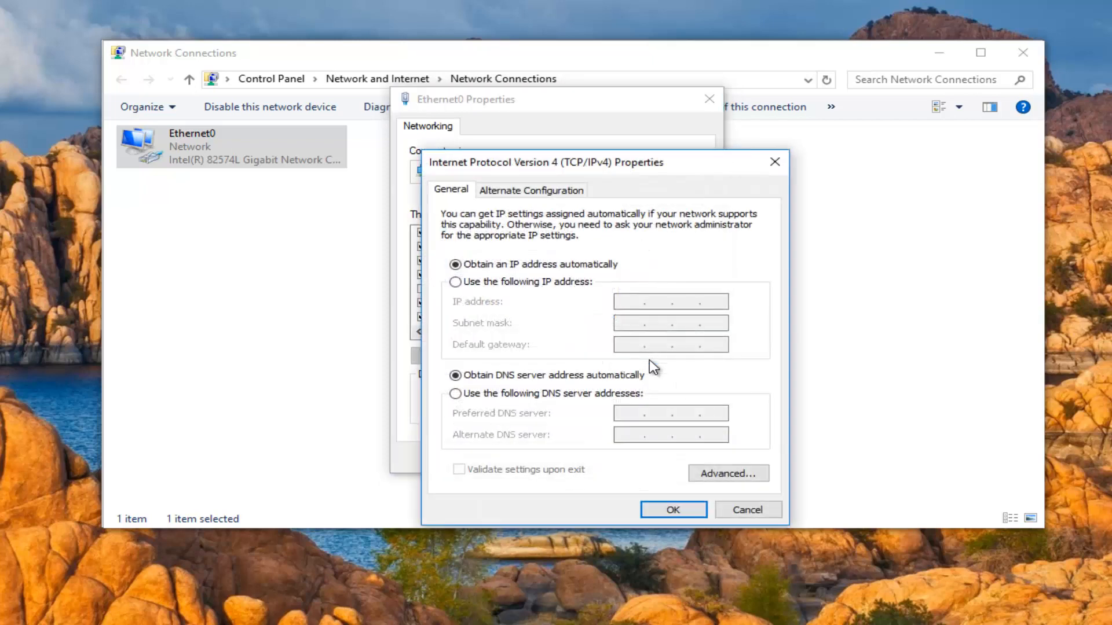
mouse_move(510, 322)
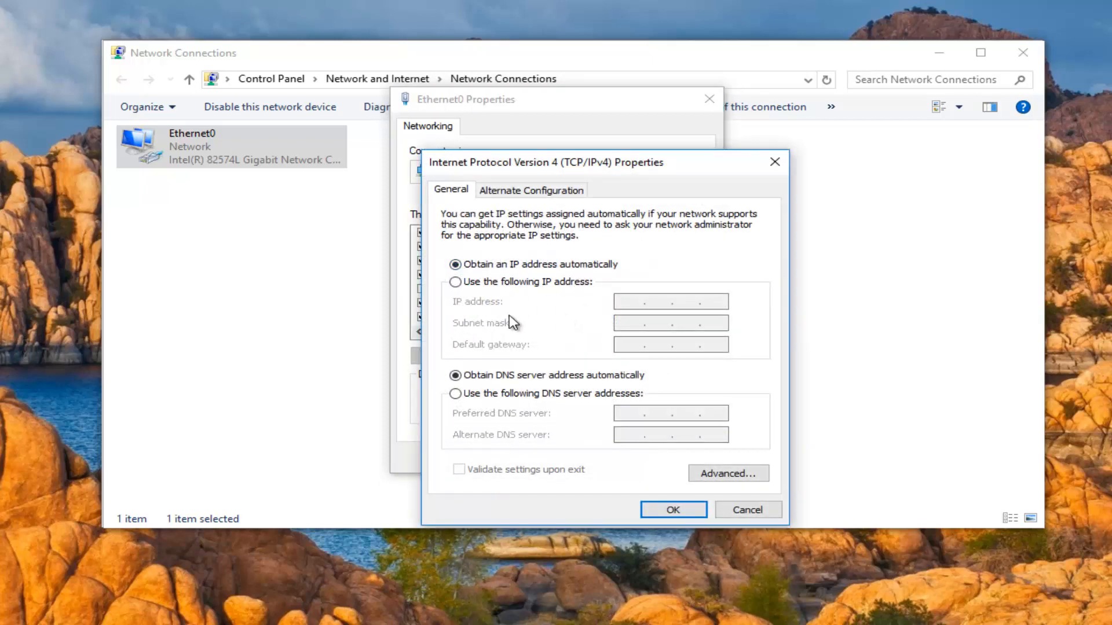
mouse_move(533, 158)
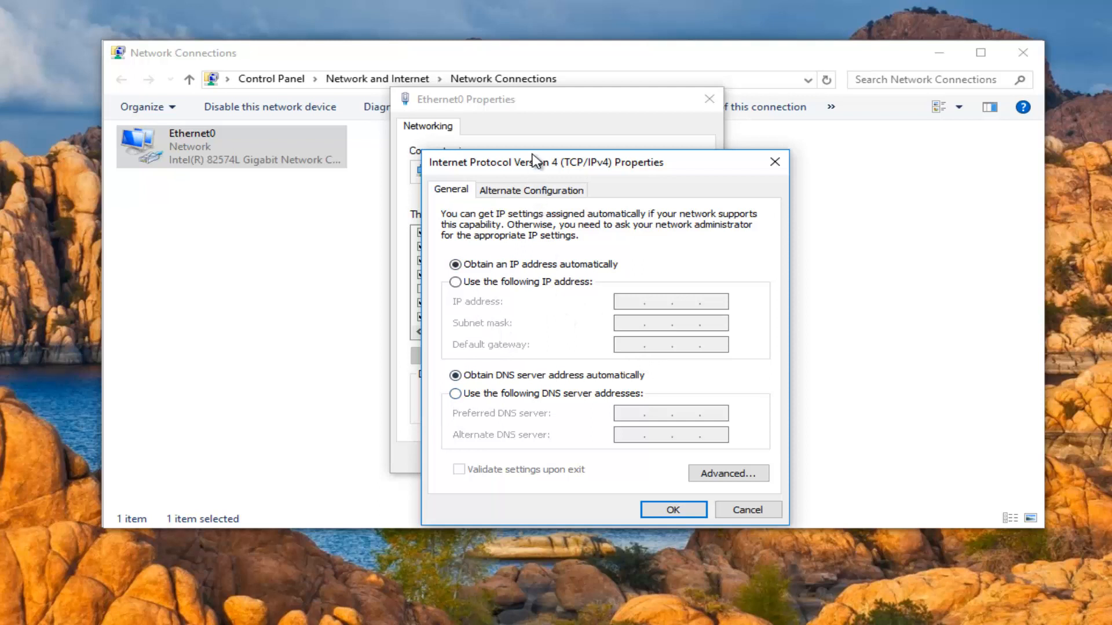
- Switch Ethernet0's IPv4 DNS to 'Use the following DNS server addresses'
left_click_drag(532, 161, 501, 97)
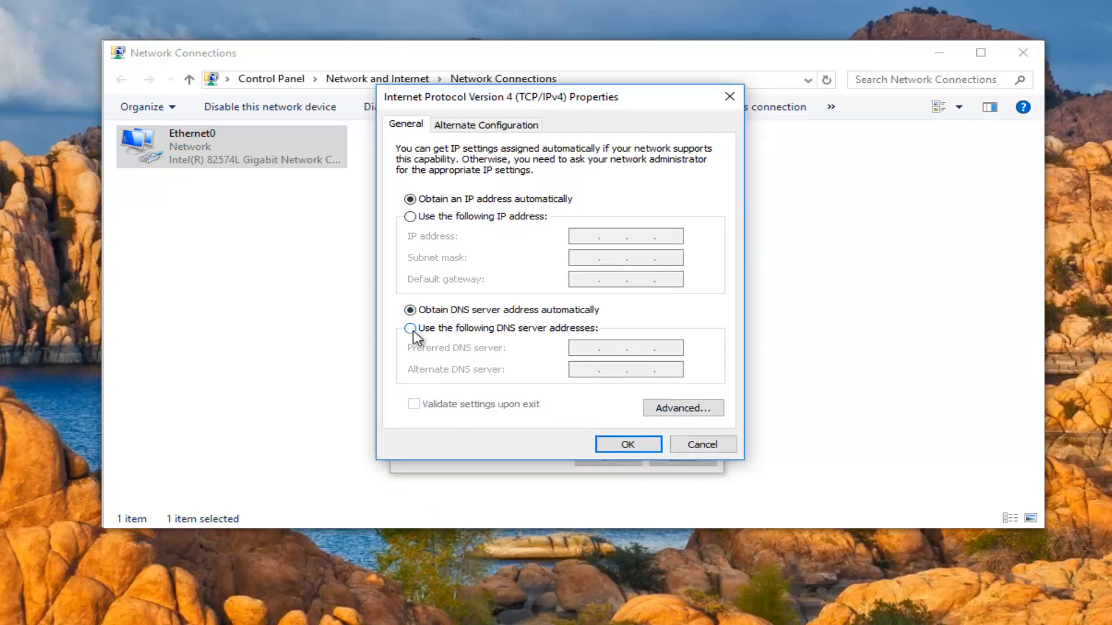
mouse_move(464, 333)
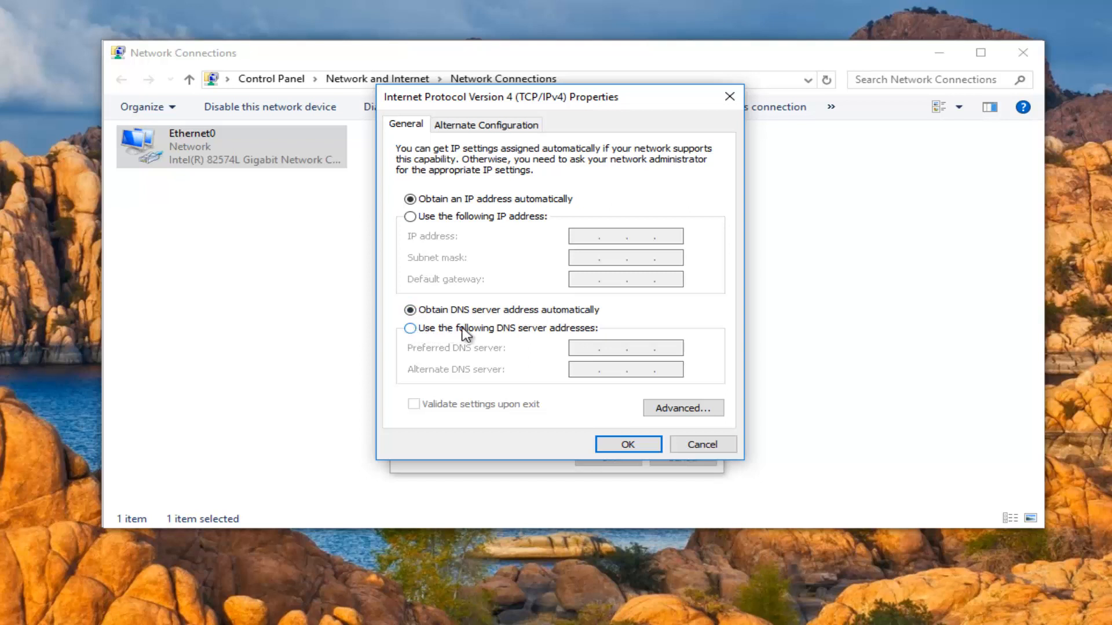
left_click(410, 328)
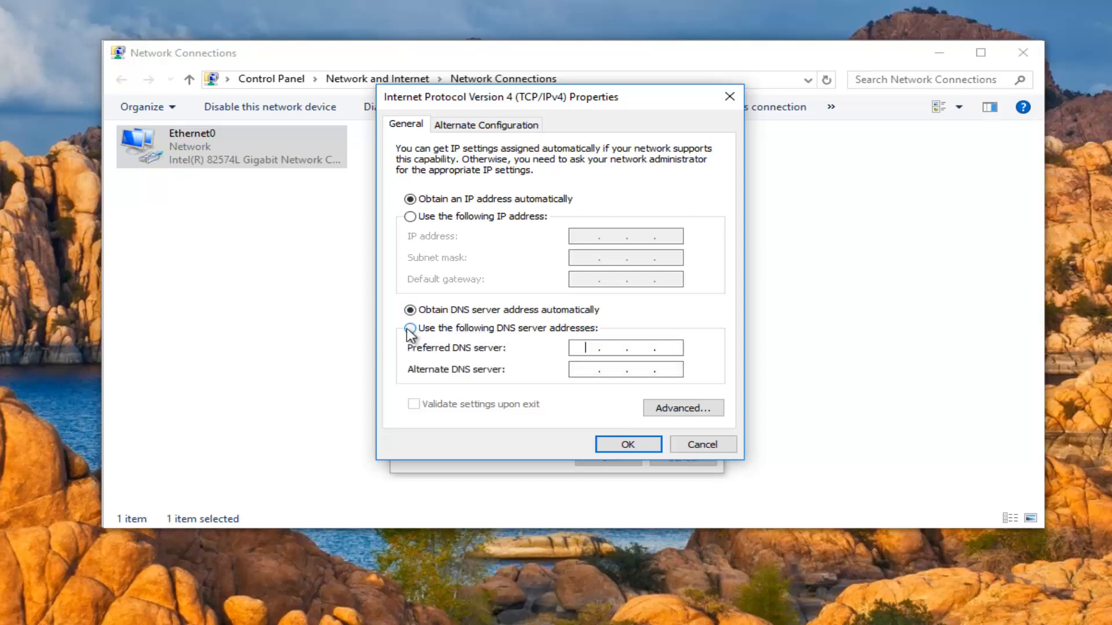
left_click(410, 328)
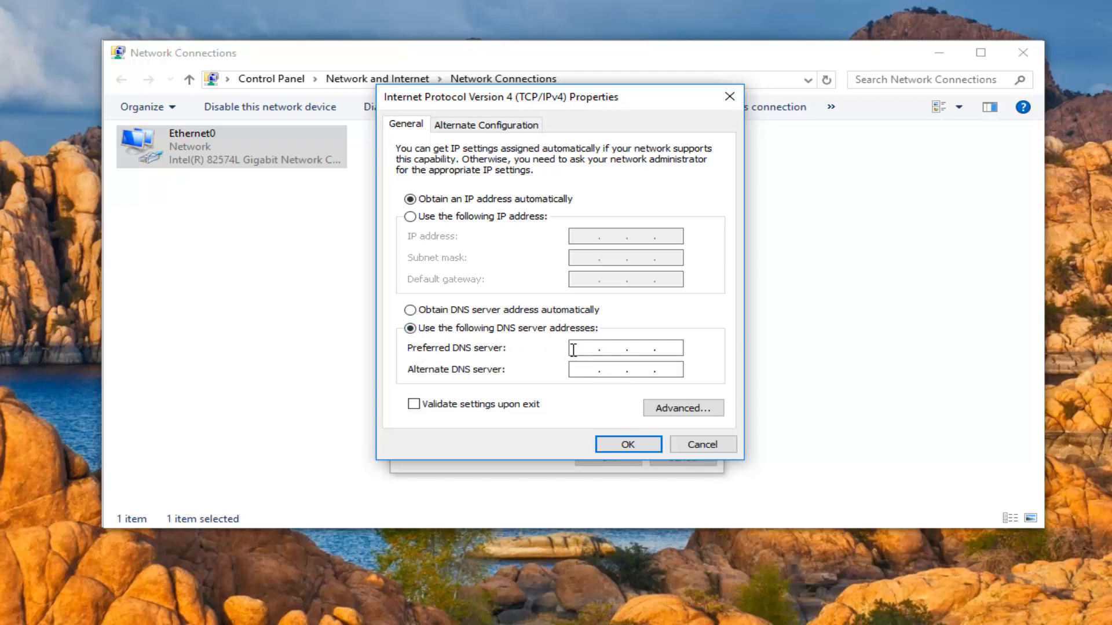
- Enter 8.8.8.8 as the preferred DNS server, then start the alternate entry
type("8")
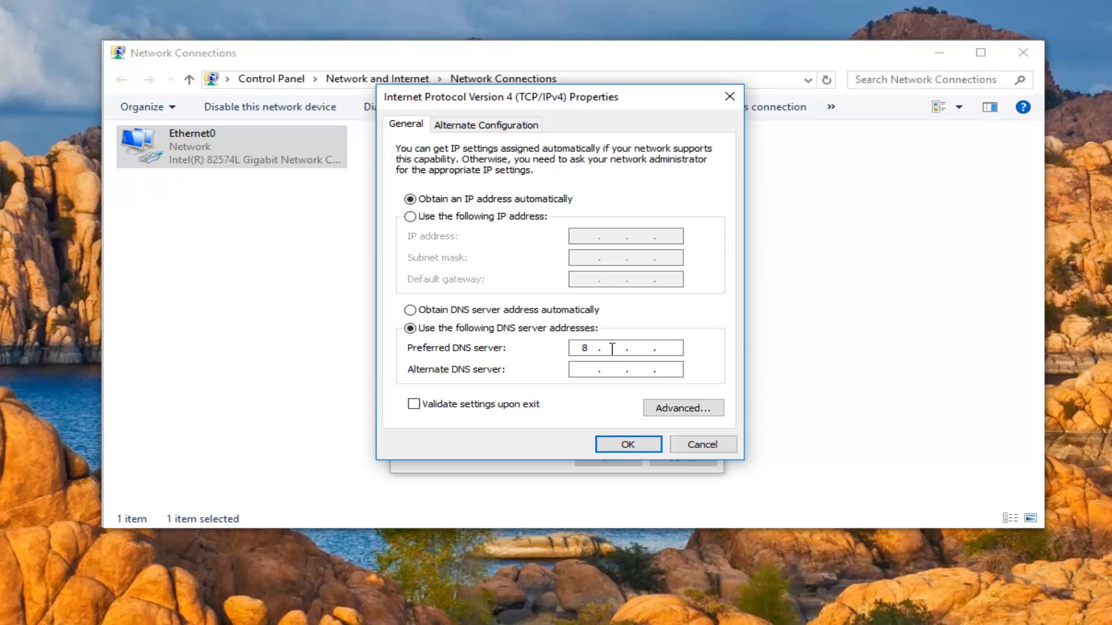
type("8.")
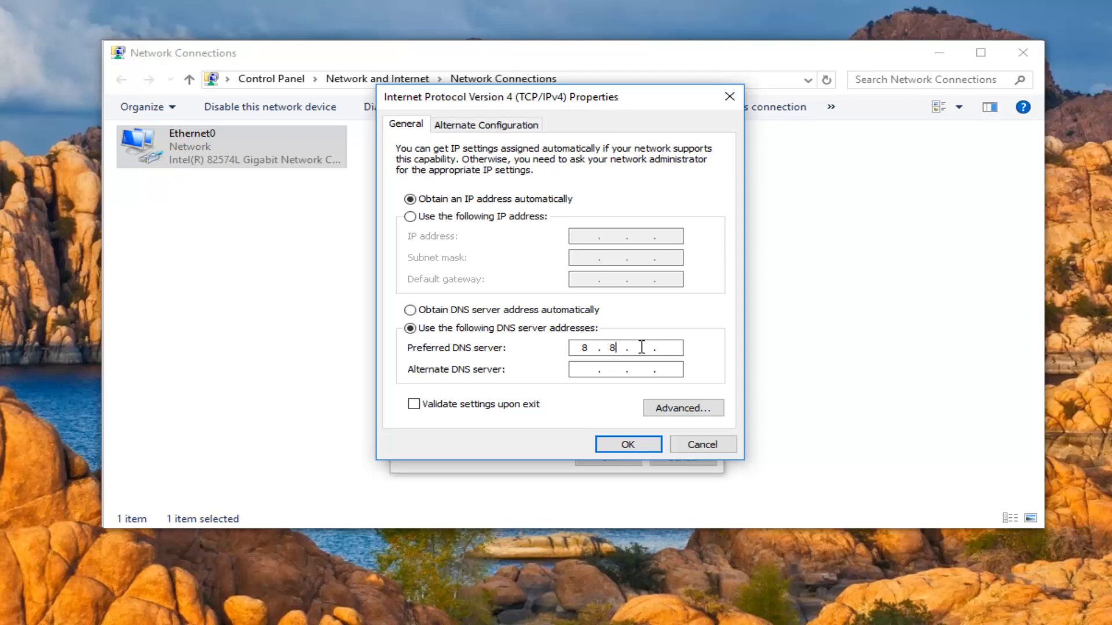
type("8")
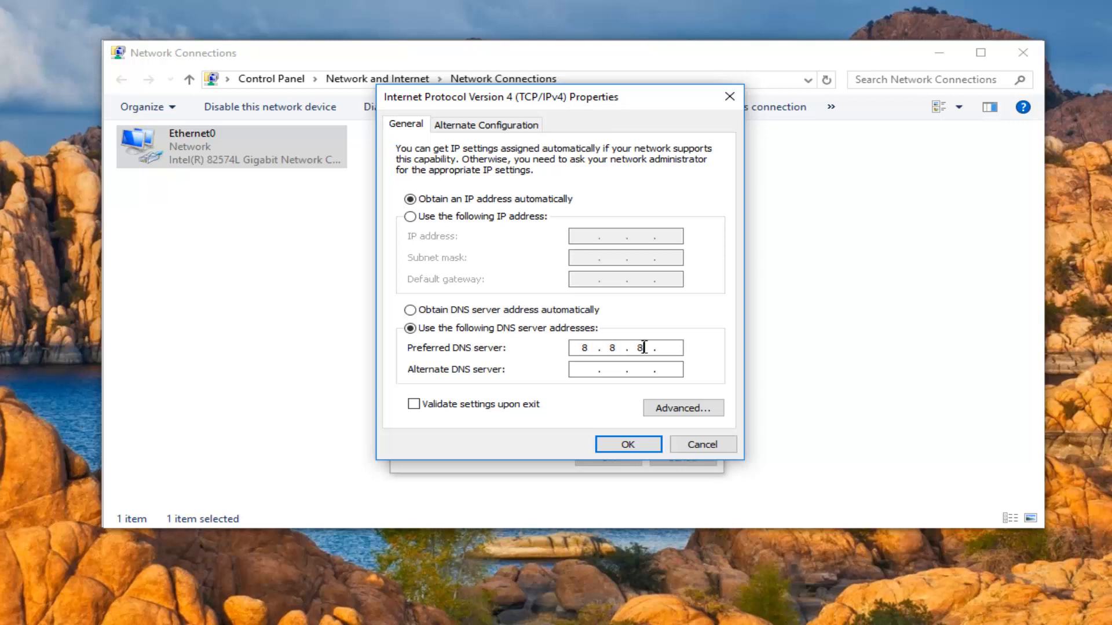
type("8")
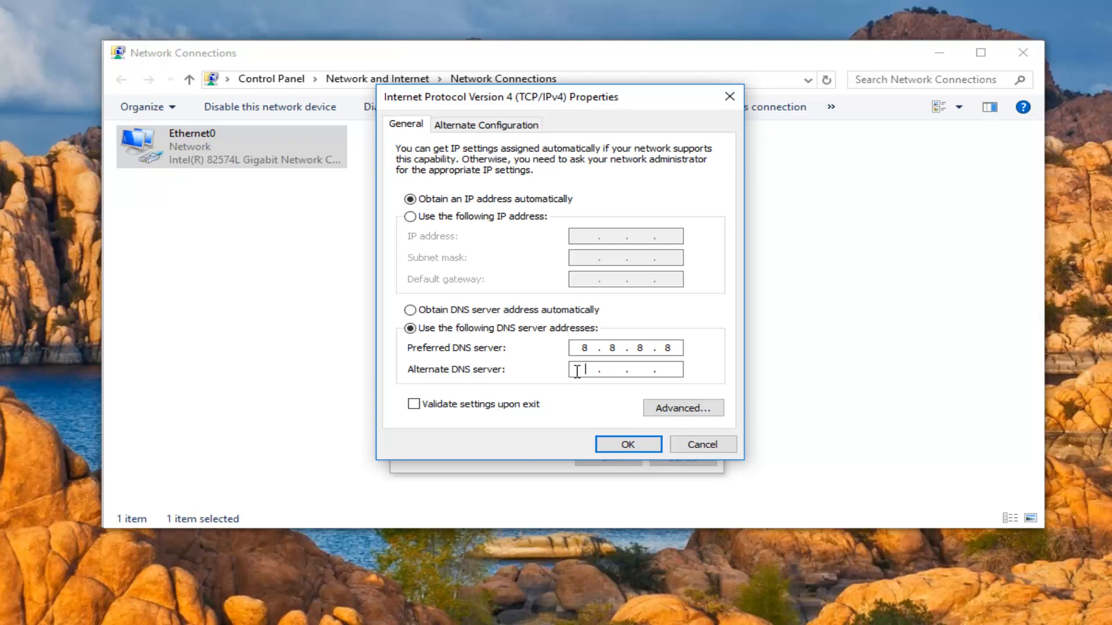
type("323")
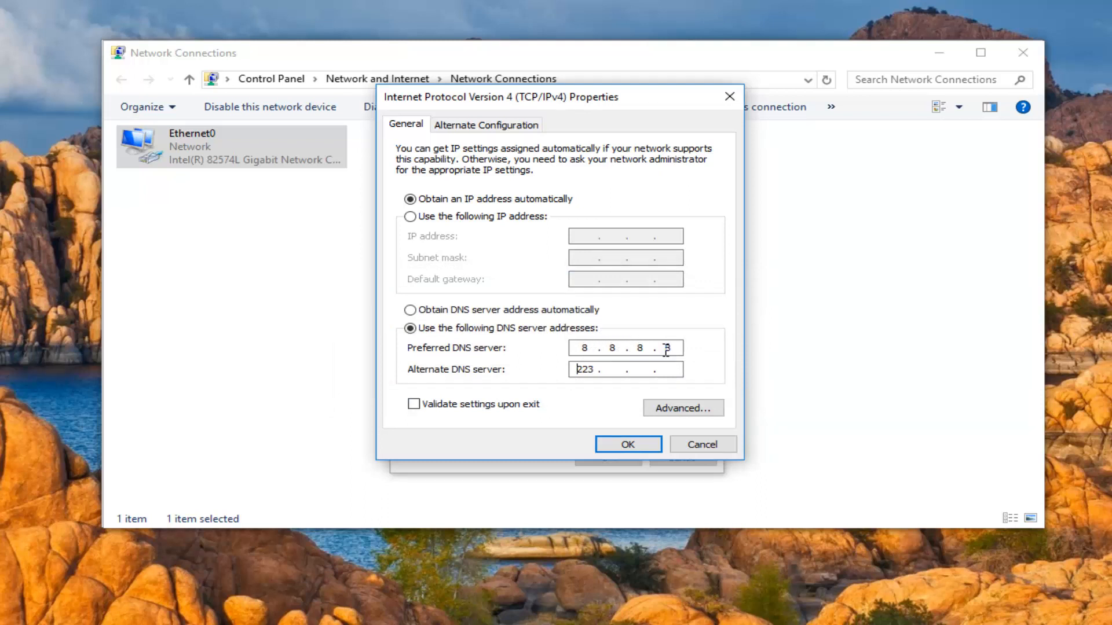
- Replace the mistyped alternate DNS entry with 8.8.4.4
double_click(584, 370)
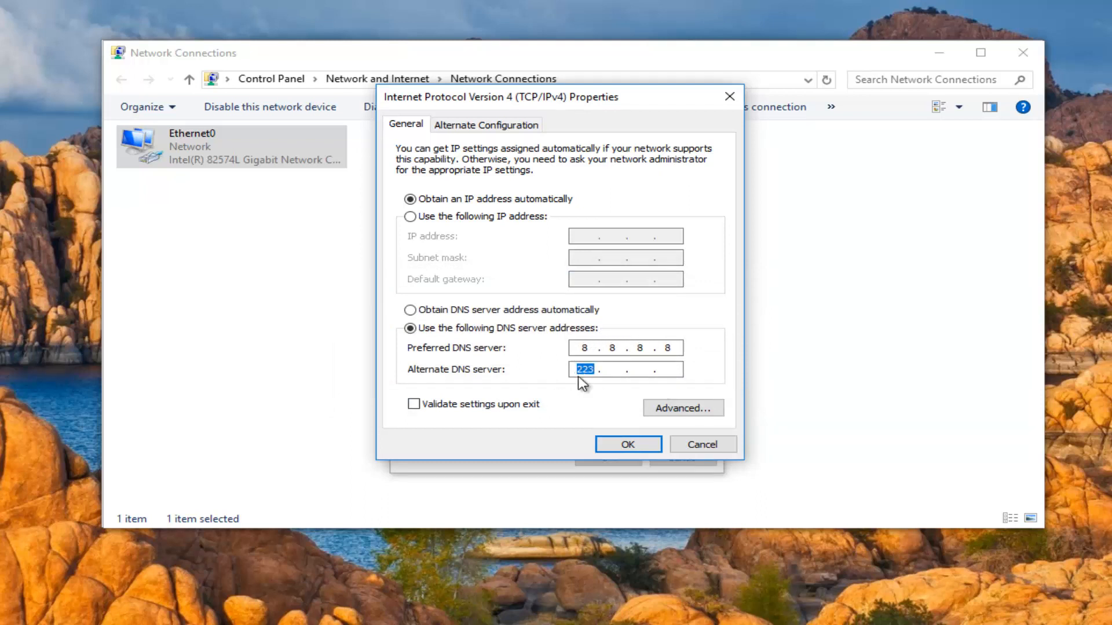
mouse_move(619, 385)
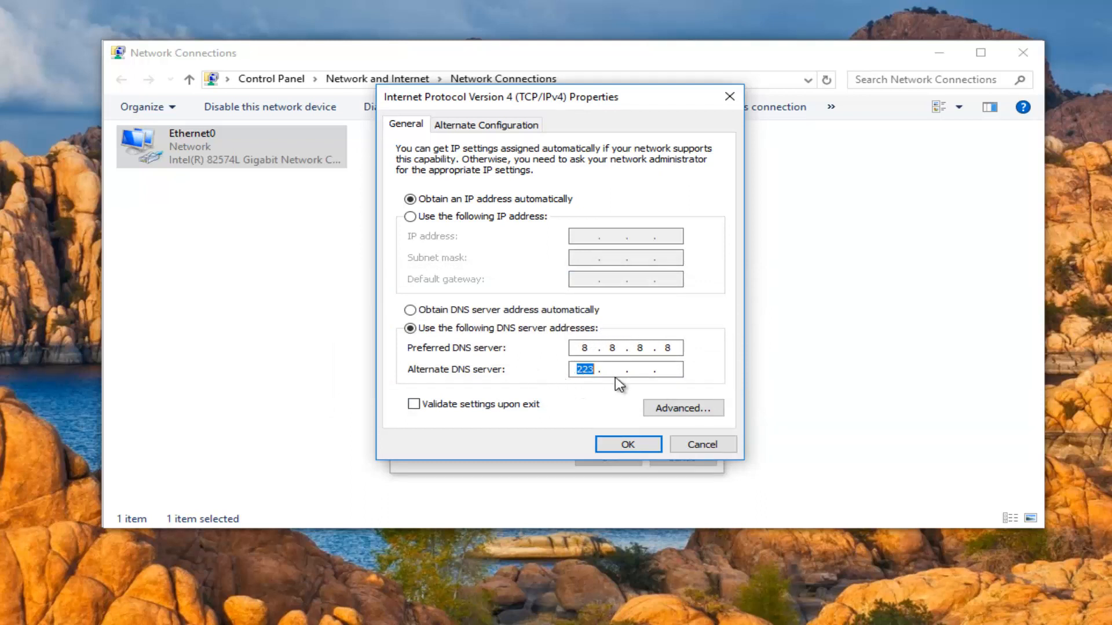
type("8.8..")
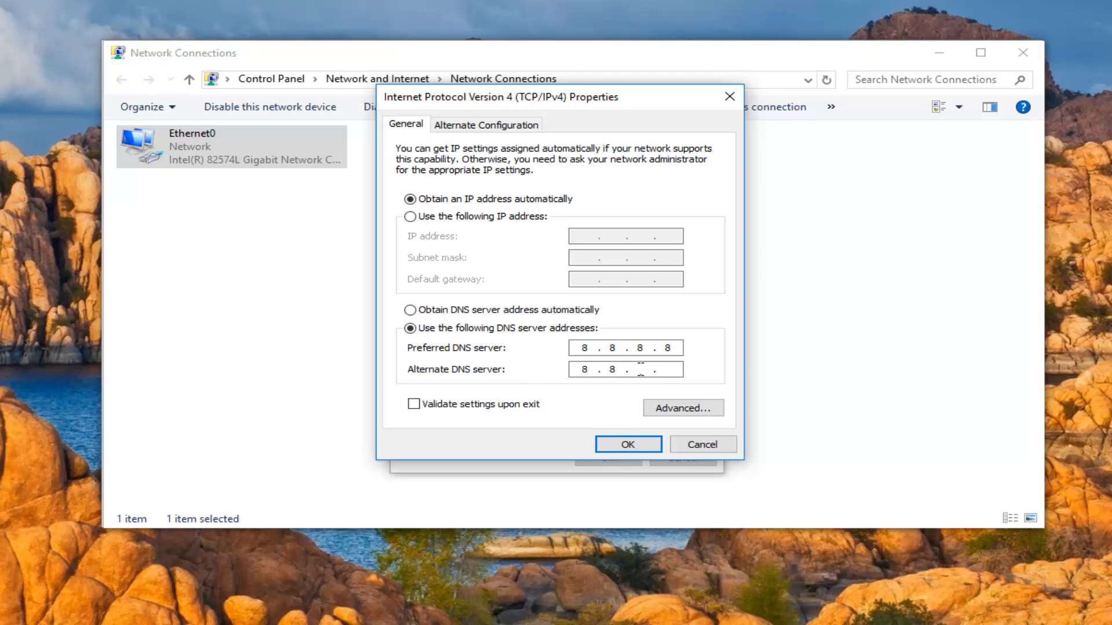
type("4.4")
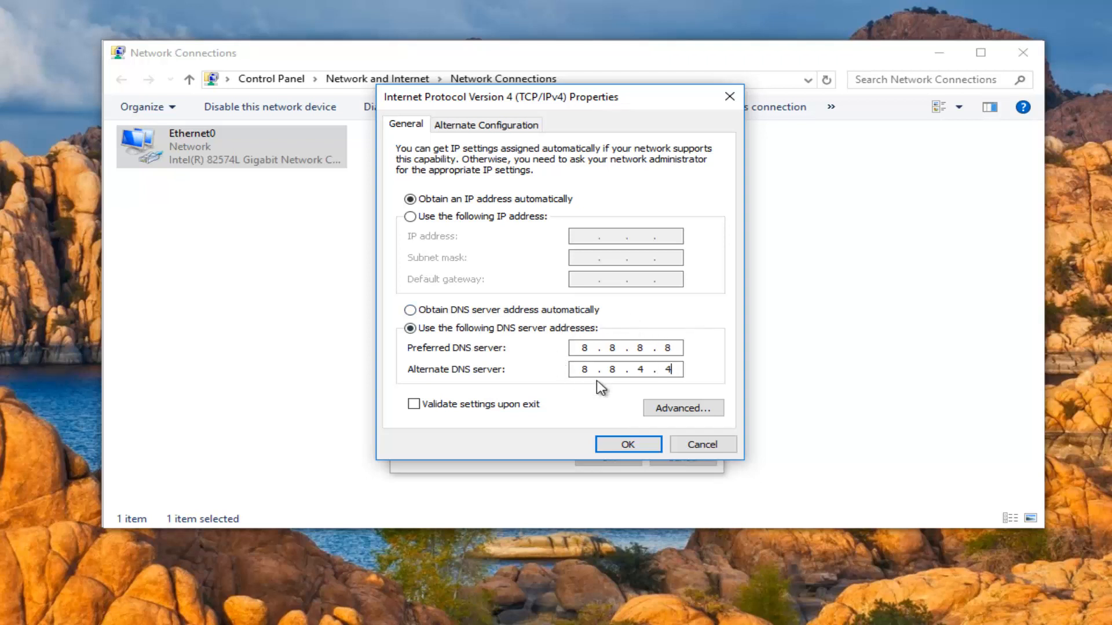
mouse_move(555, 355)
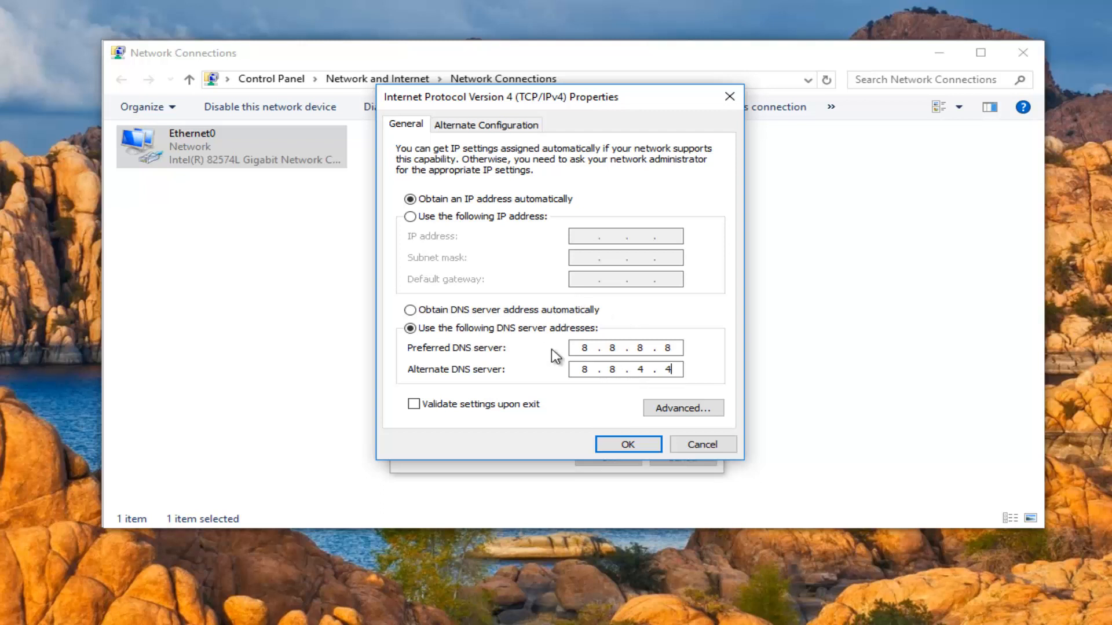
mouse_move(563, 328)
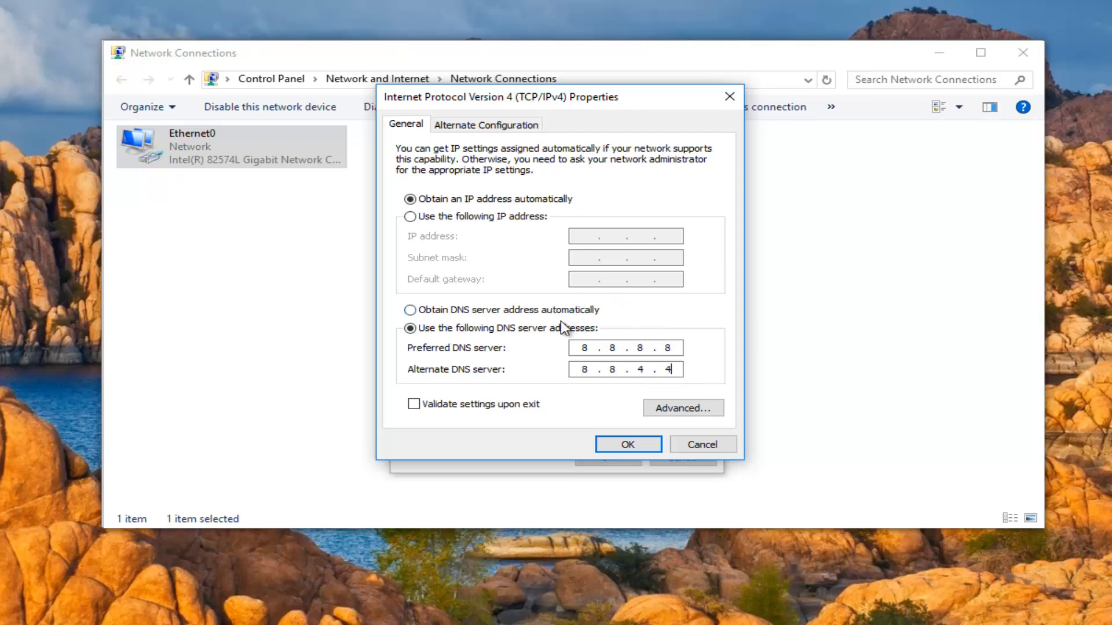
mouse_move(575, 331)
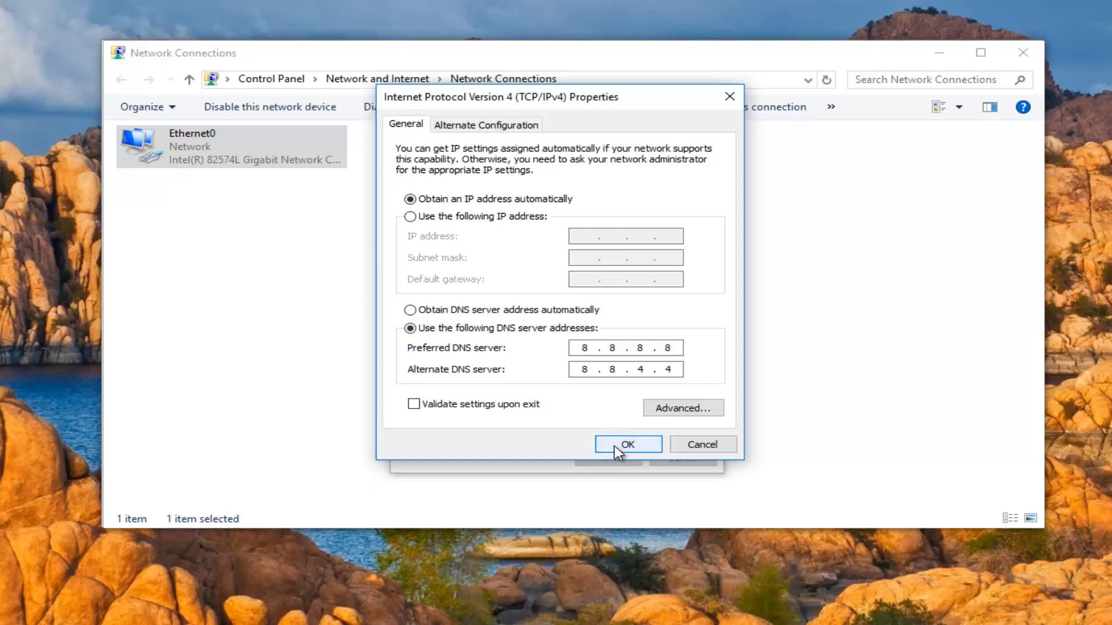
mouse_move(414, 404)
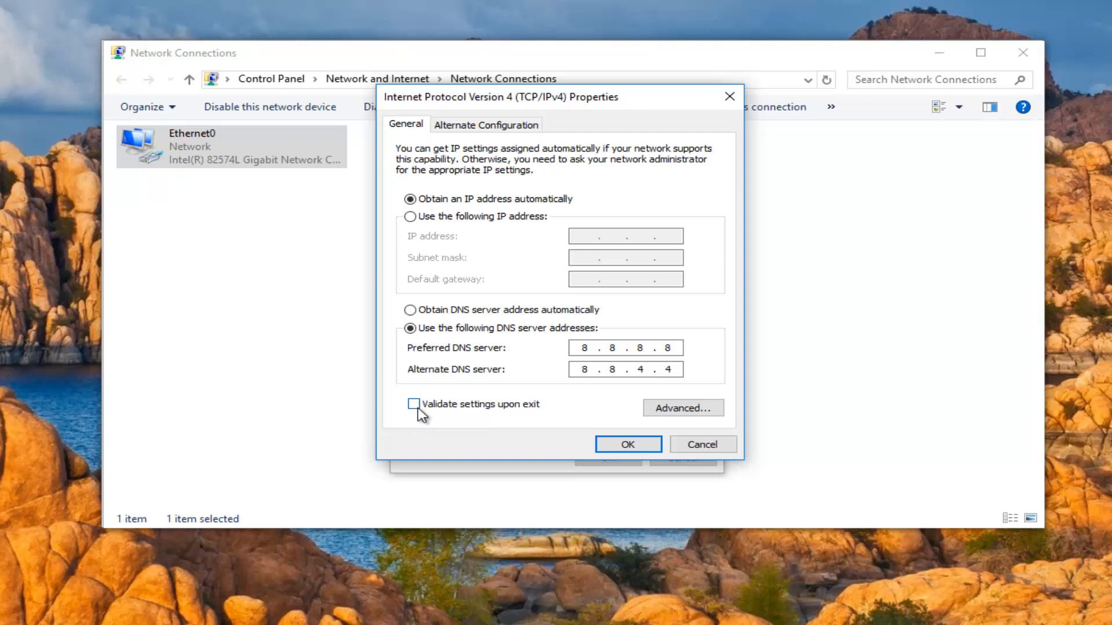
mouse_move(600, 412)
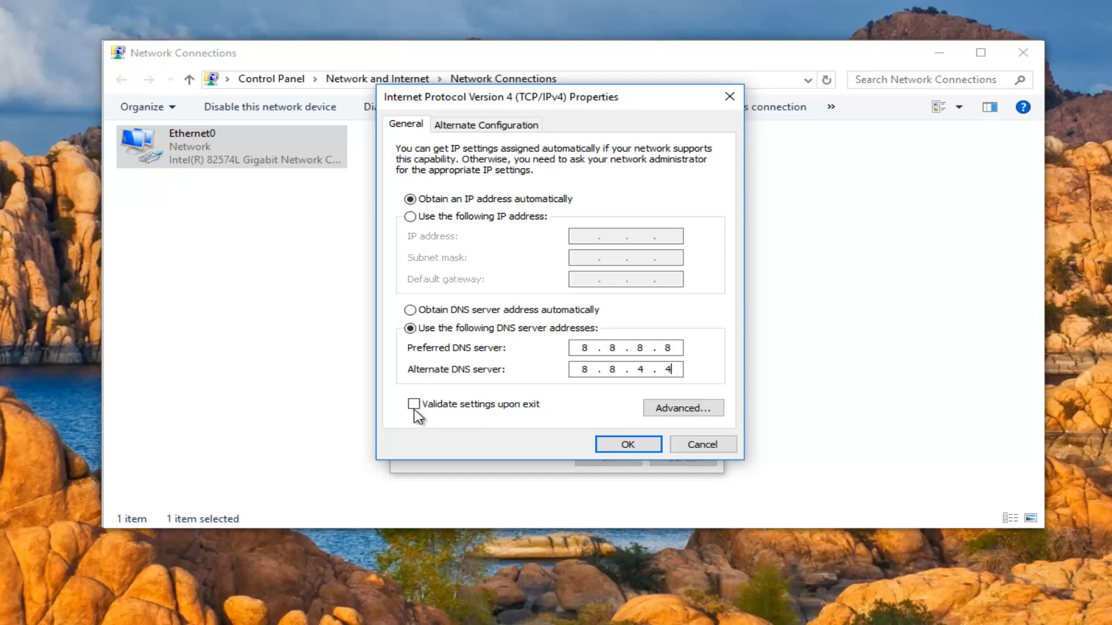
- Enable 'Validate settings upon exit' and confirm DNS 8.8.8.8 / 8.8.4.4 with OK
left_click(413, 404)
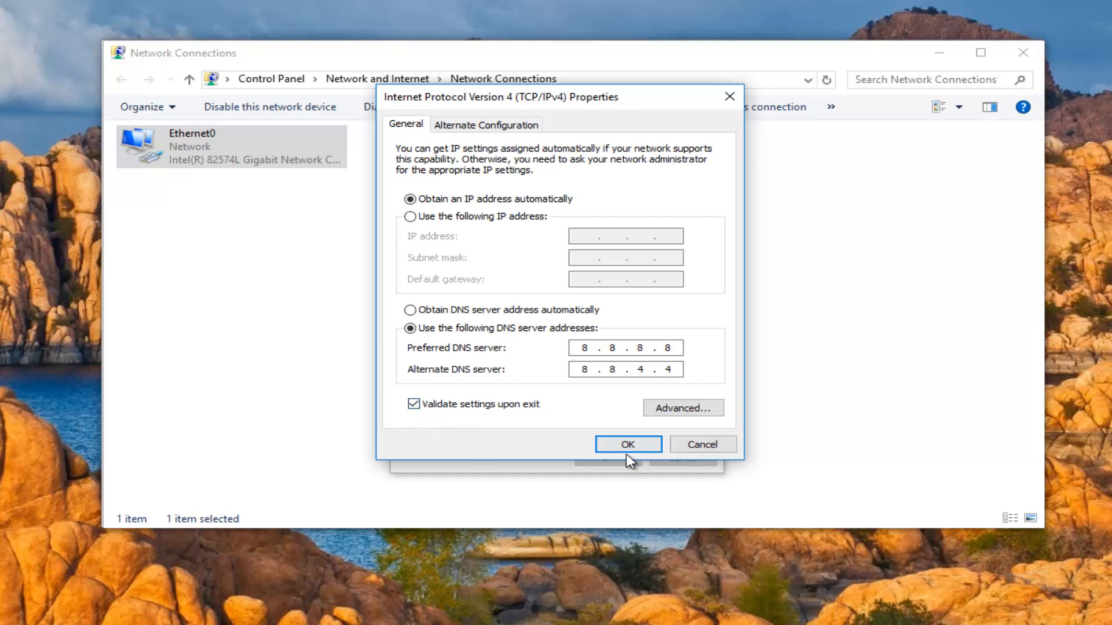
left_click(626, 444)
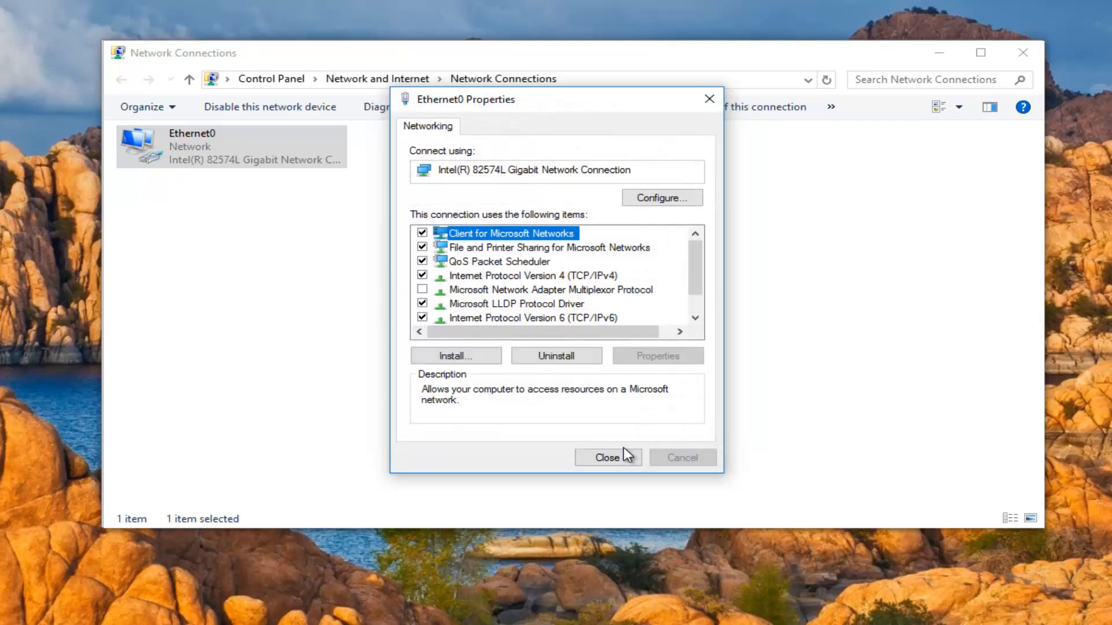
mouse_move(607, 458)
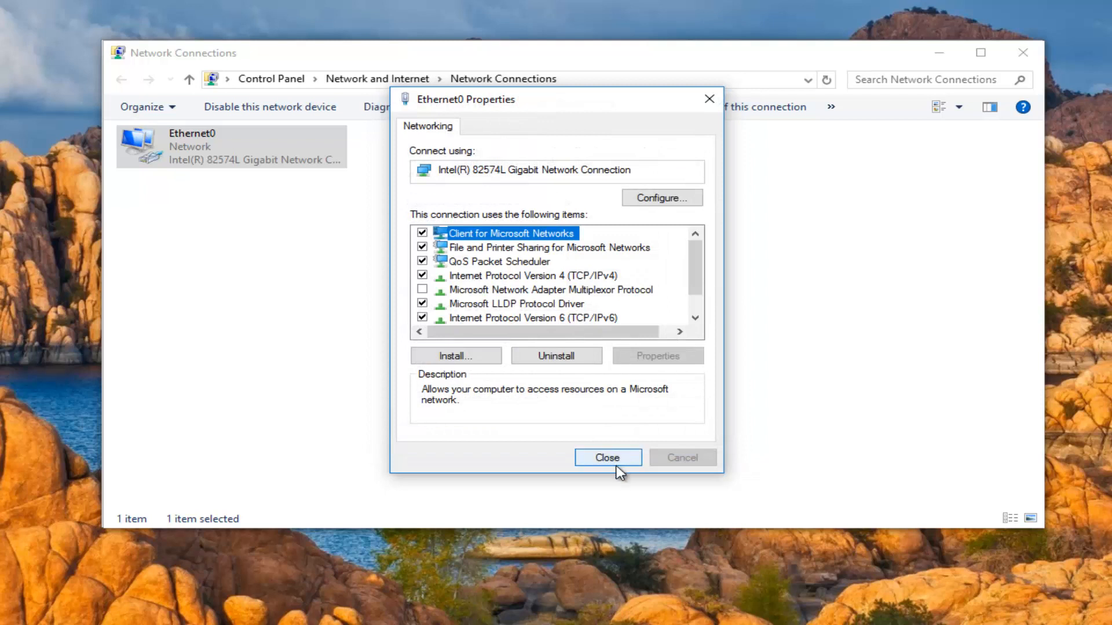
- Close Ethernet0 Properties, triggering Windows Network Diagnostics
left_click(606, 458)
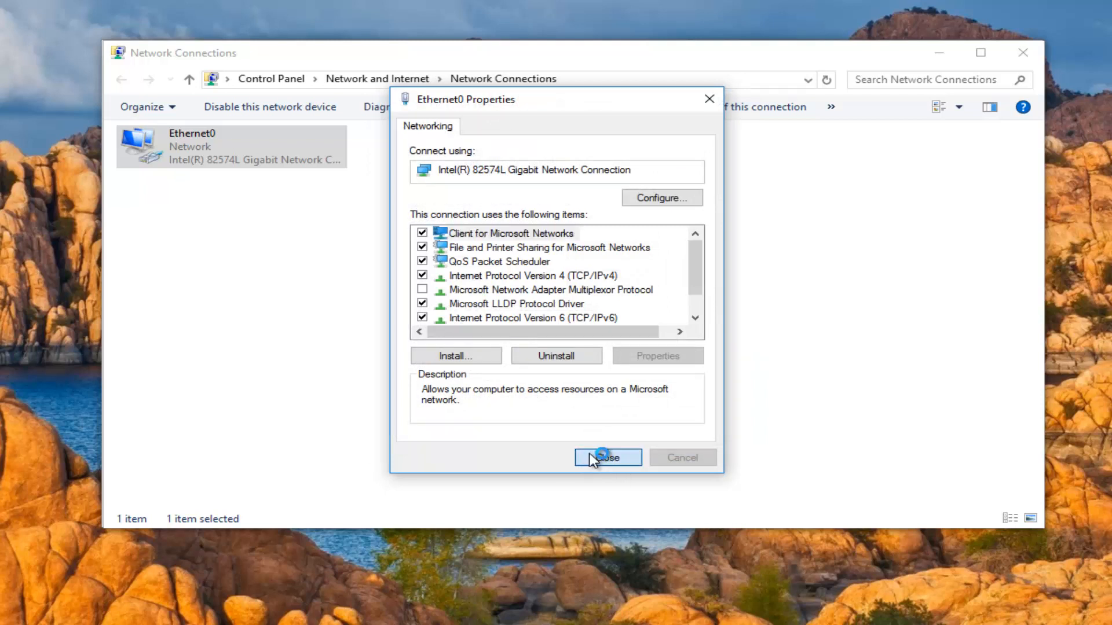
left_click(606, 458)
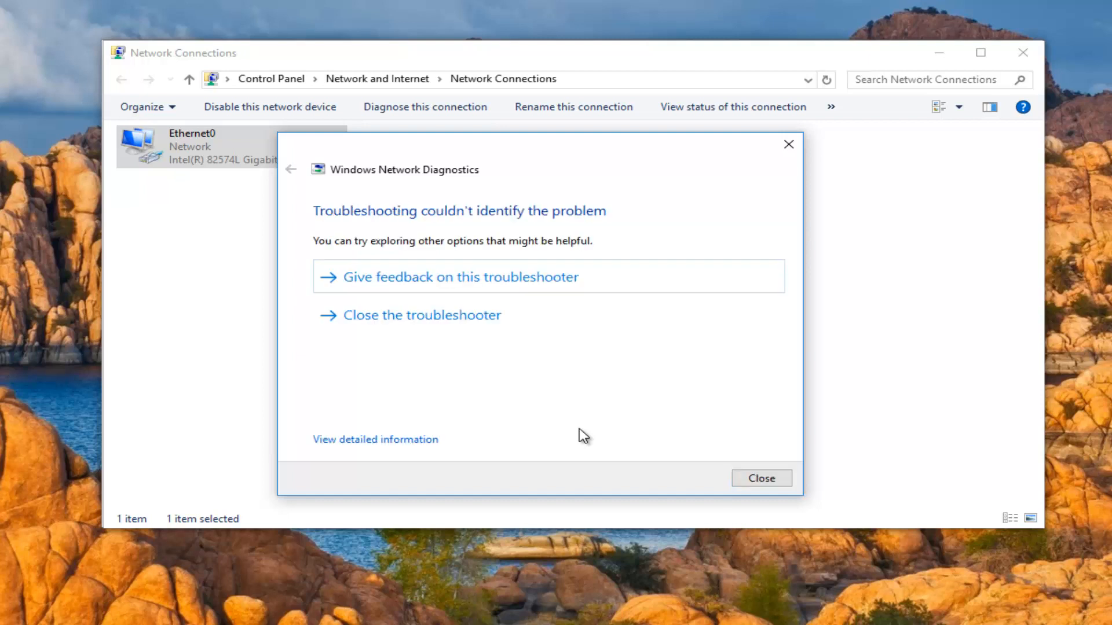
mouse_move(593, 290)
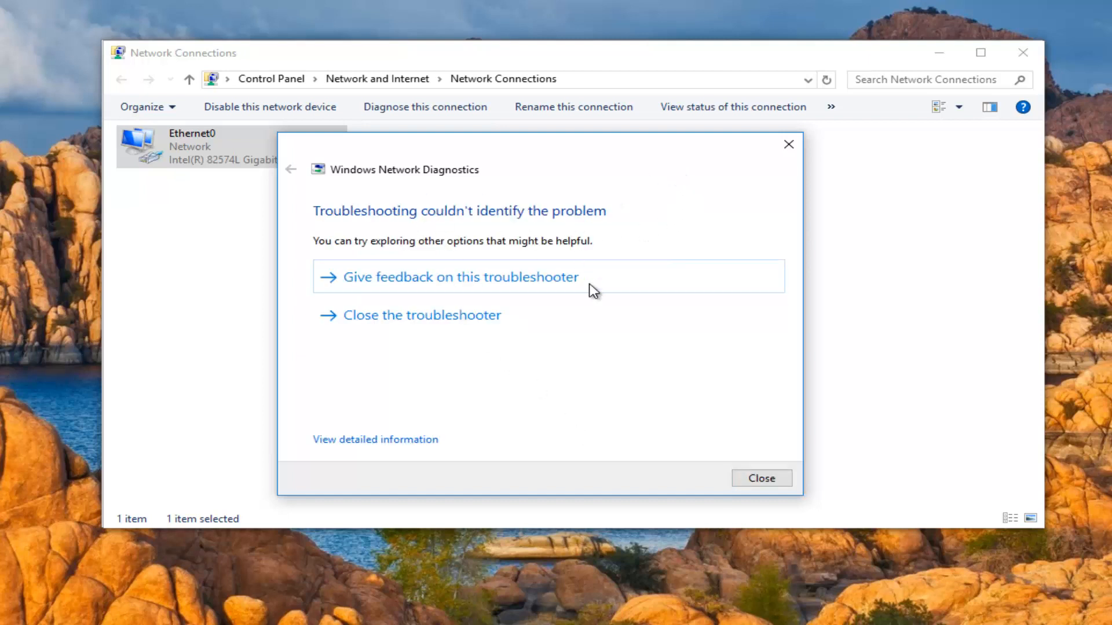
- Close the troubleshooter and the Network and Sharing Center window
left_click(761, 477)
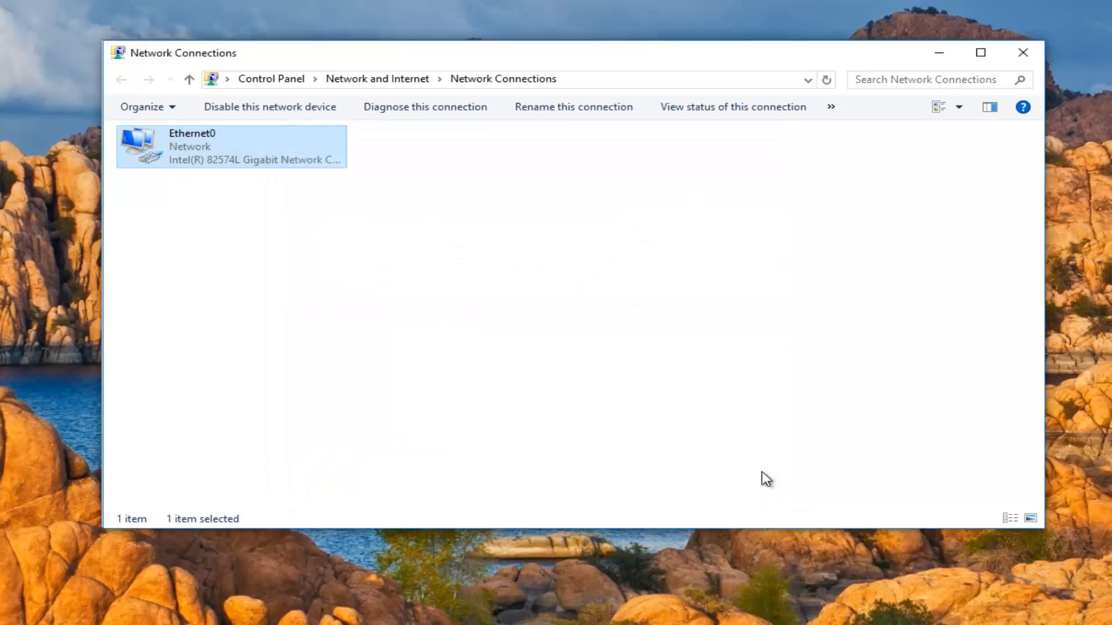
left_click(374, 78)
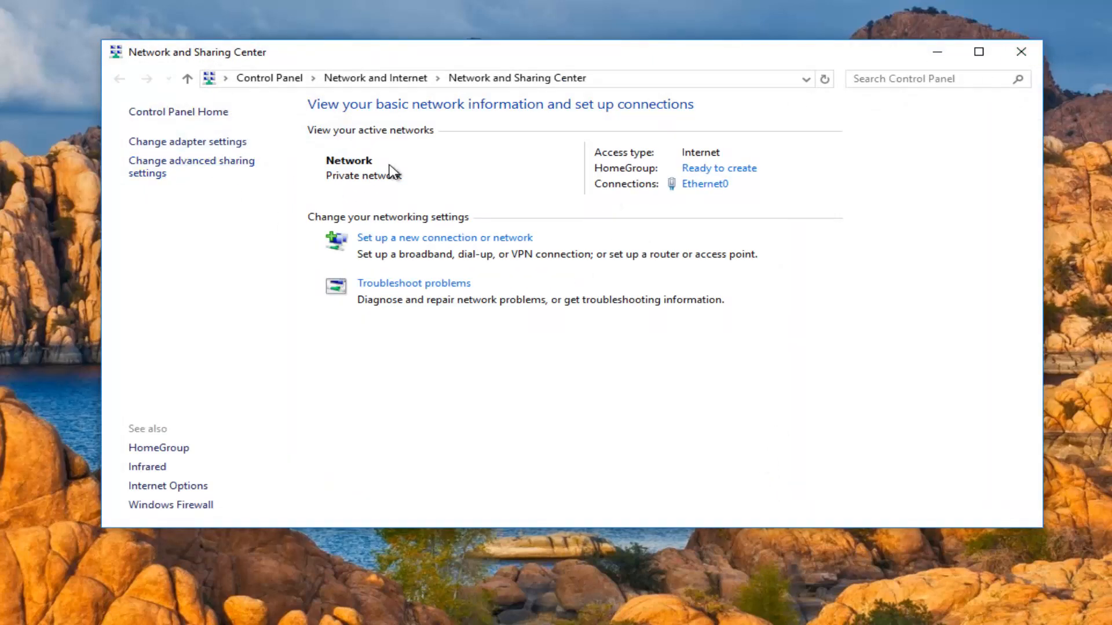
left_click(1020, 51)
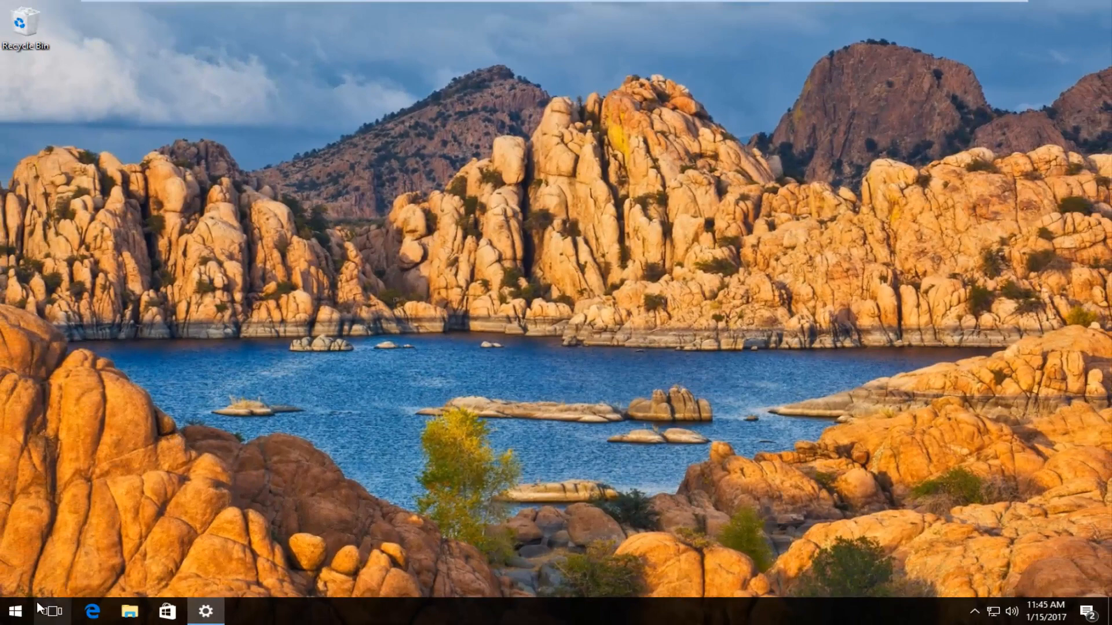
- Launch Command Prompt (Admin) from the Start right-click menu and accept the UAC prompt
right_click(12, 611)
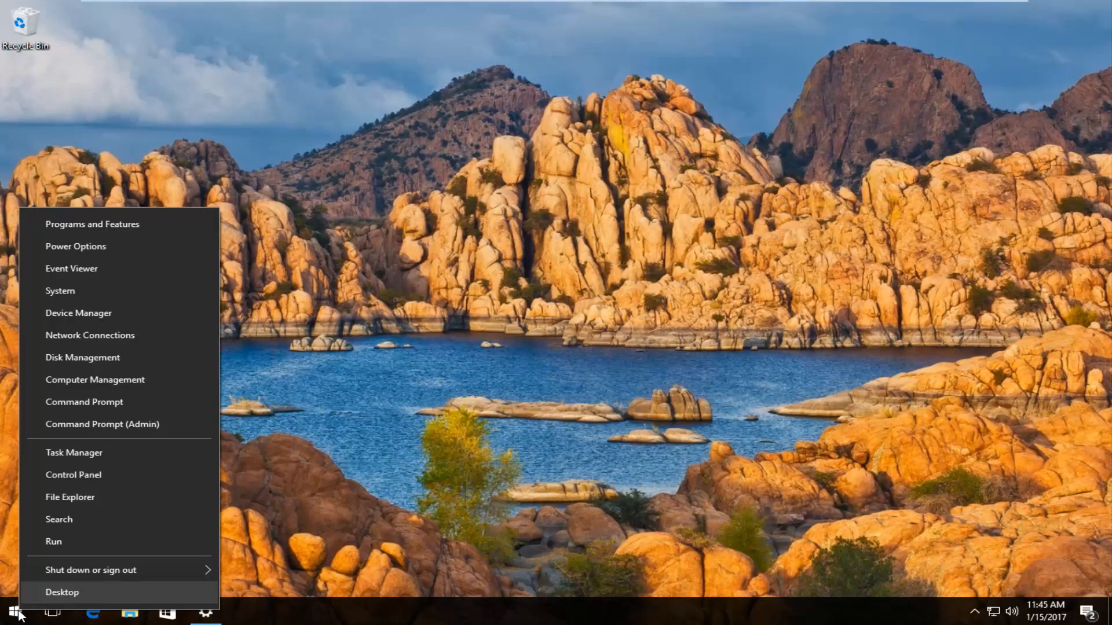
mouse_move(103, 424)
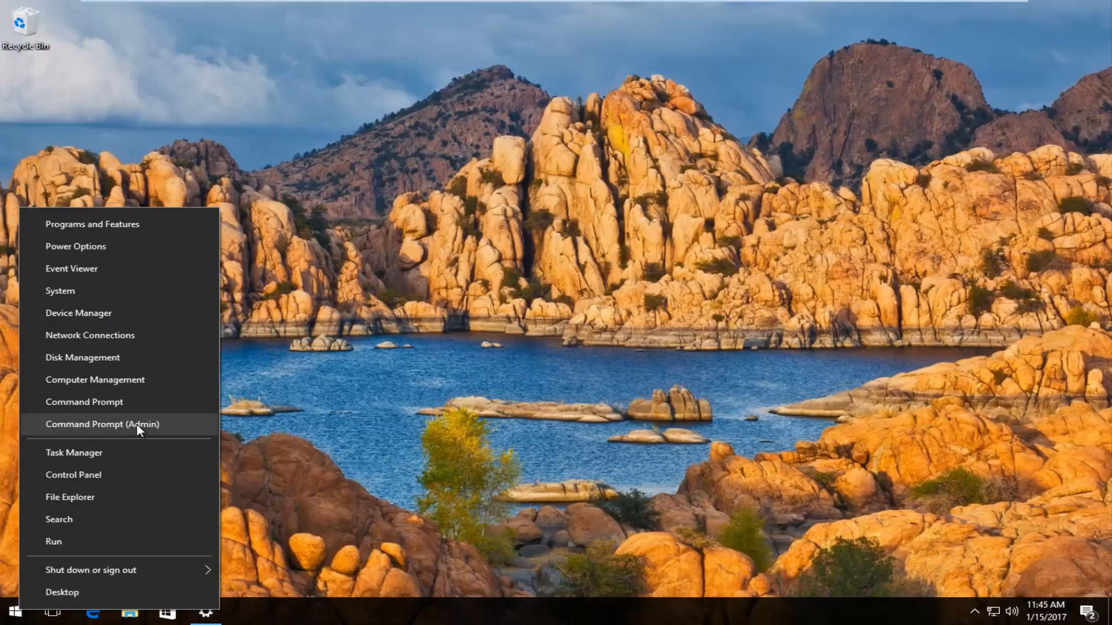
left_click(102, 424)
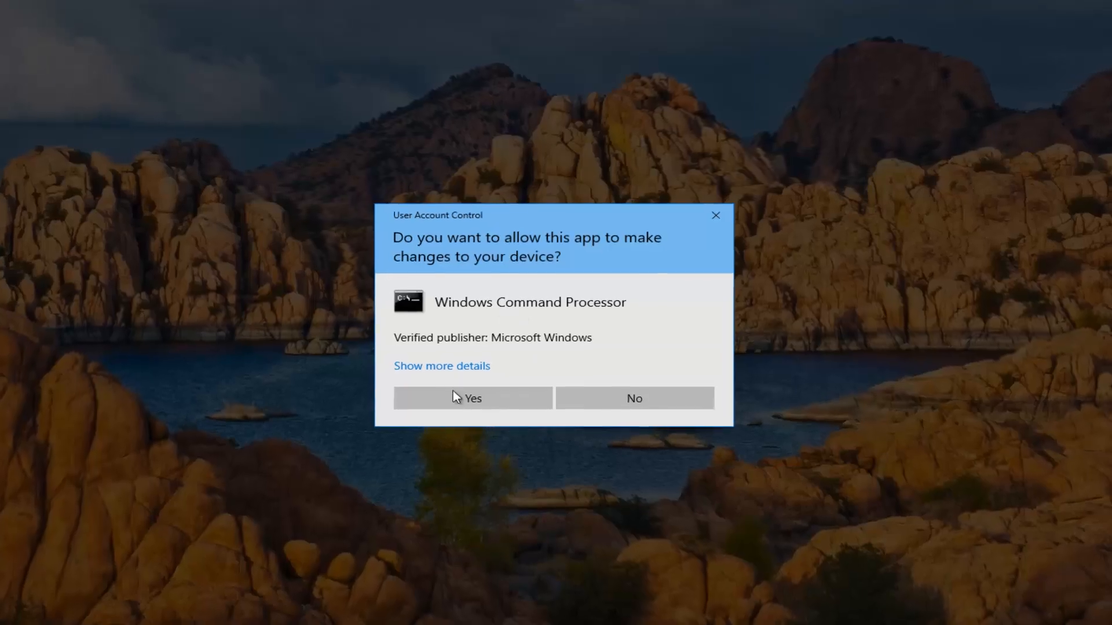
left_click(471, 398)
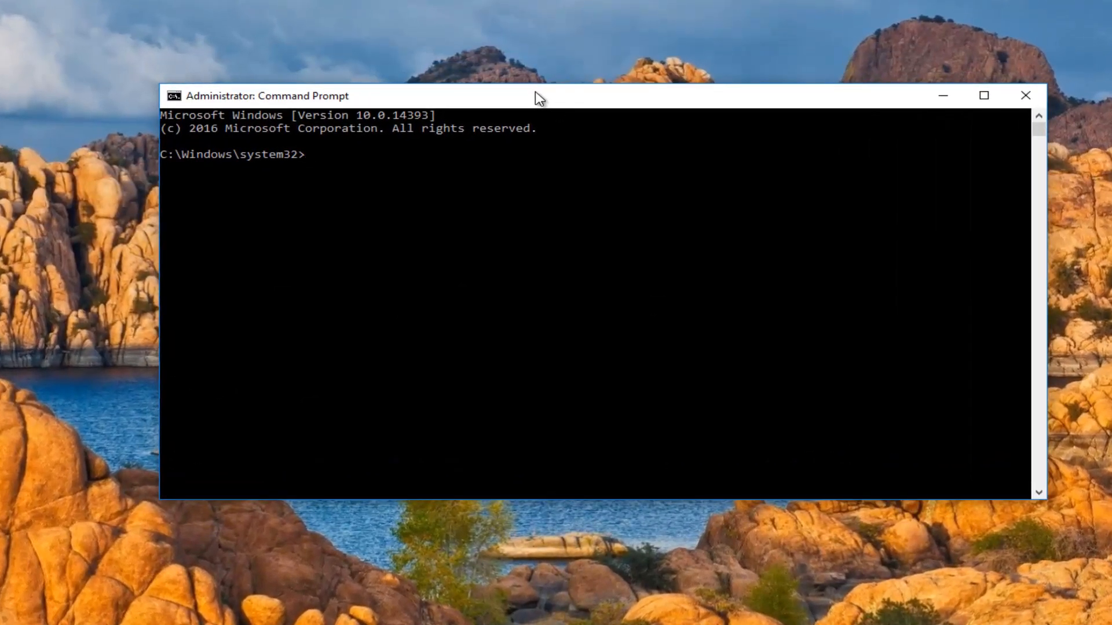
- Run ipconfig /release to drop Ethernet0's IPv4 lease
type("ipconfig")
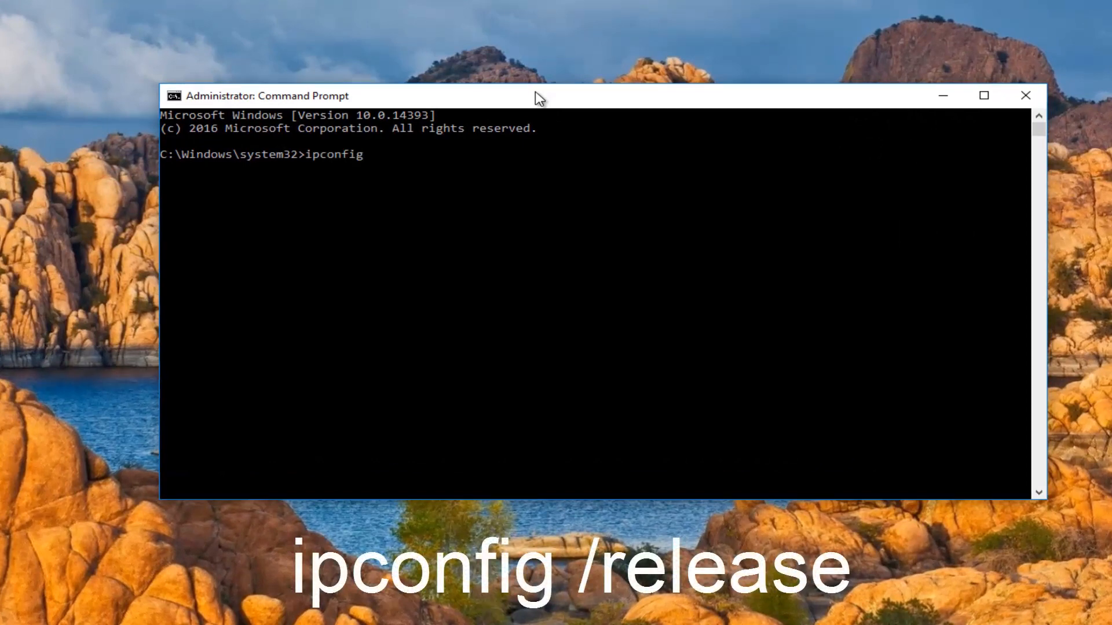
type("/")
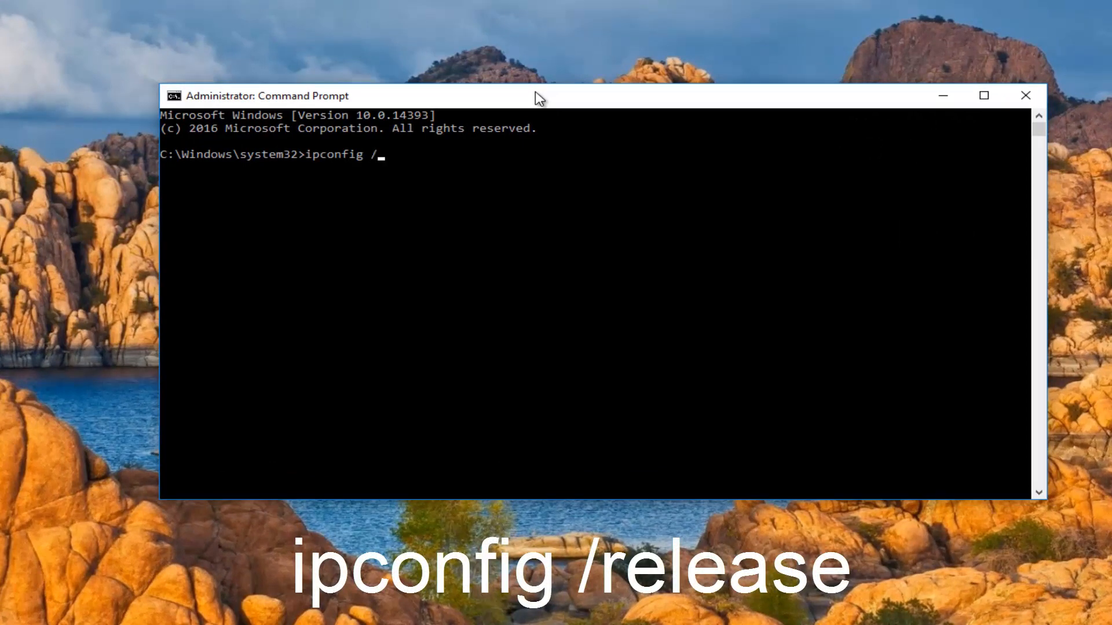
type("release")
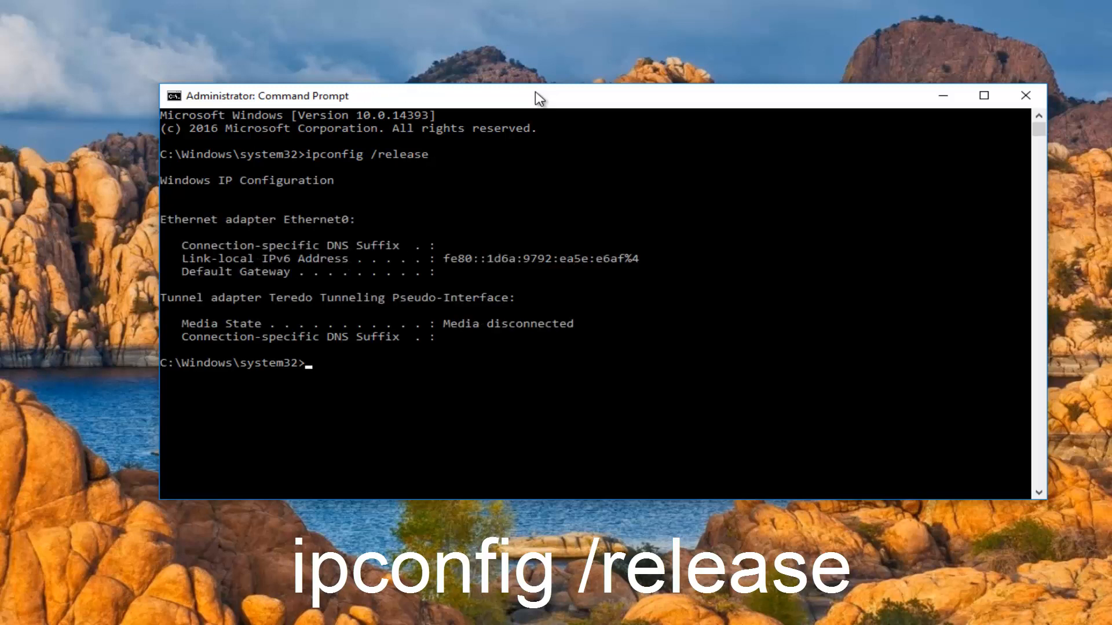
mouse_move(520, 524)
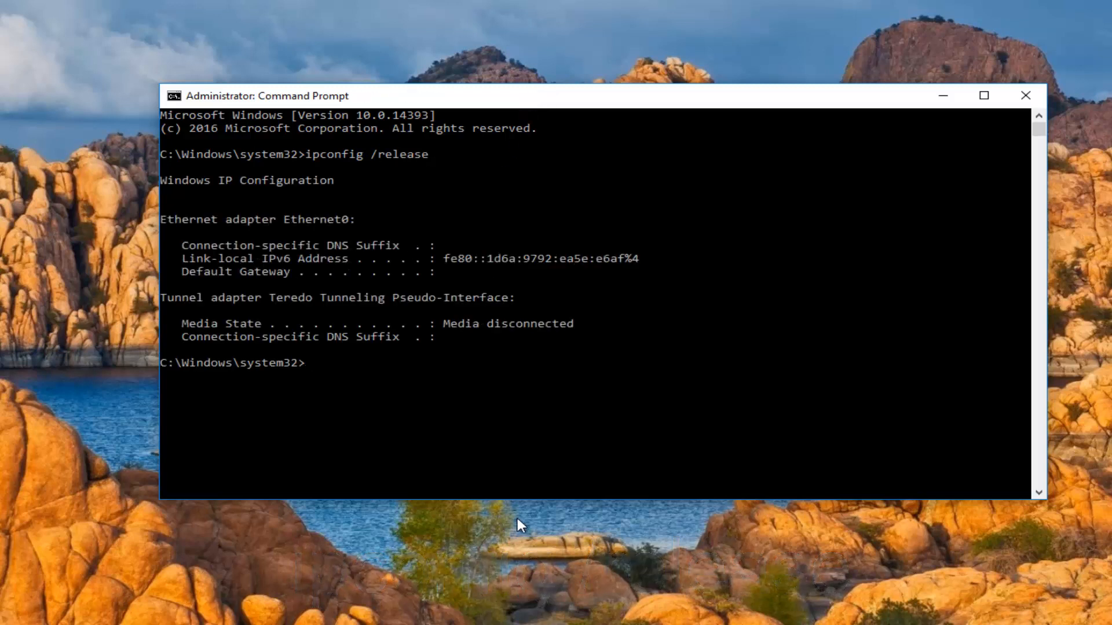
- Run ipconfig /all to list full adapter details, including DNS servers 8.8.8.8 and 8.8.4.4
type("ipconf")
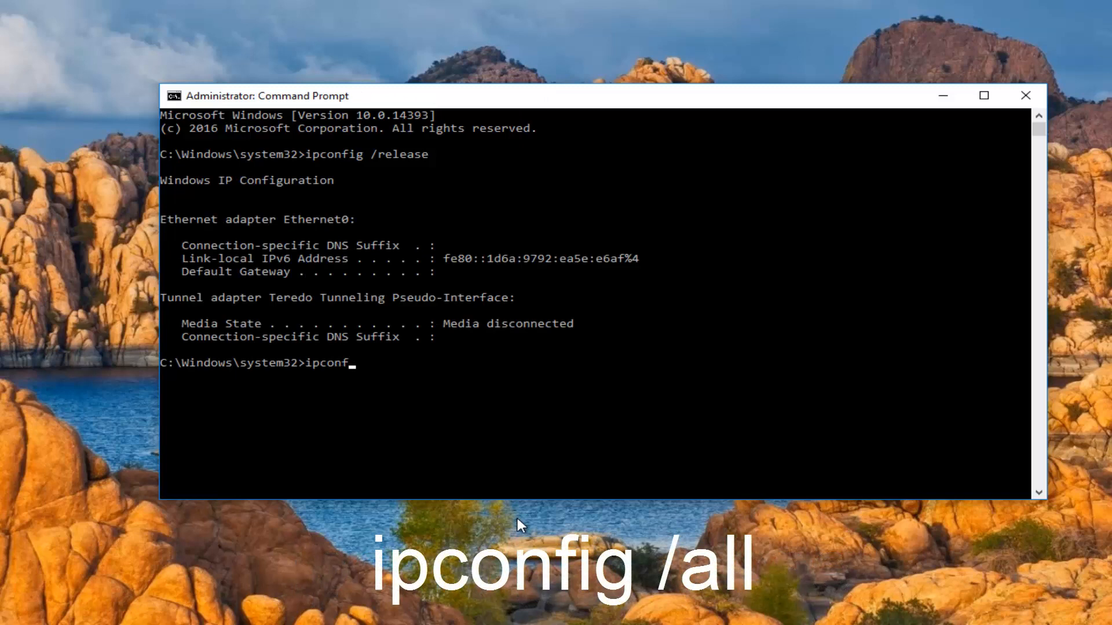
type("ig /")
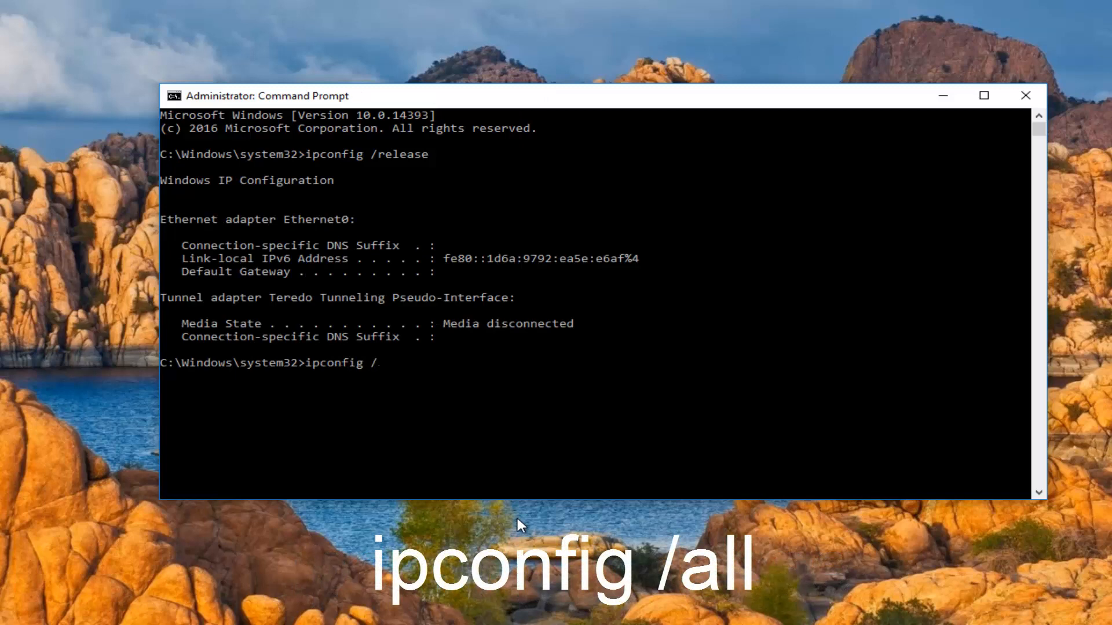
type("all")
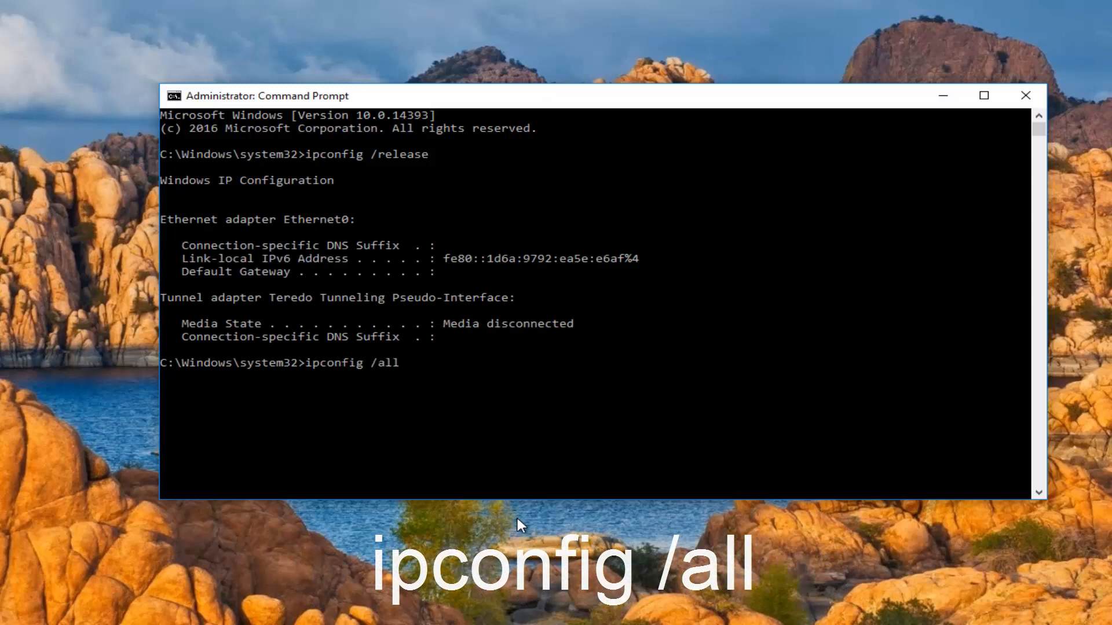
key("Return")
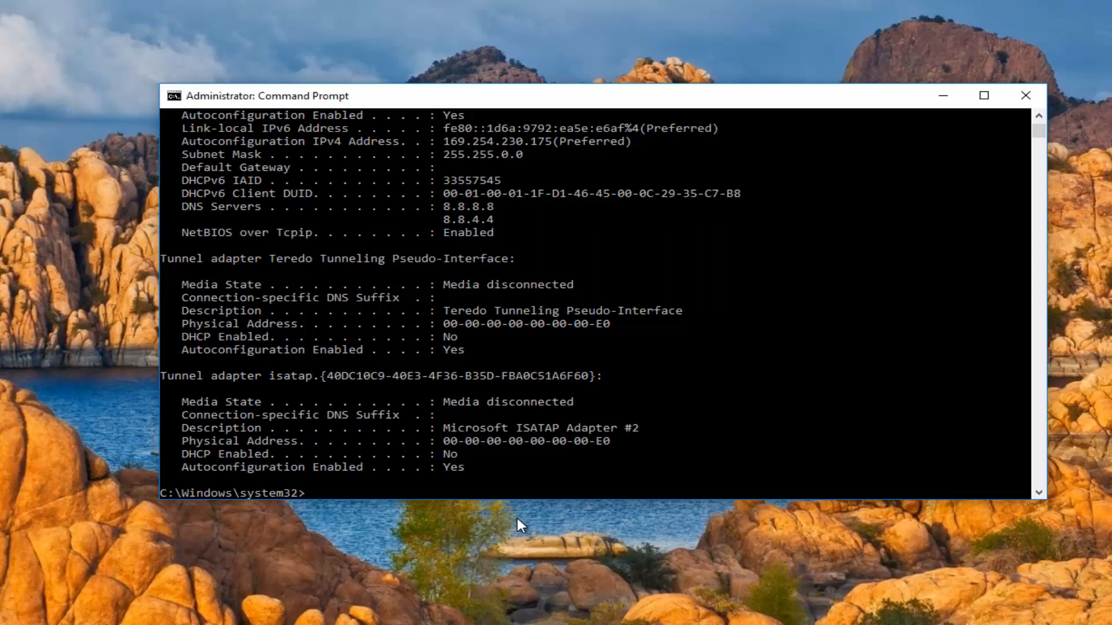
- Flush the DNS resolver cache with ipconfig /flushdns
type("ipc")
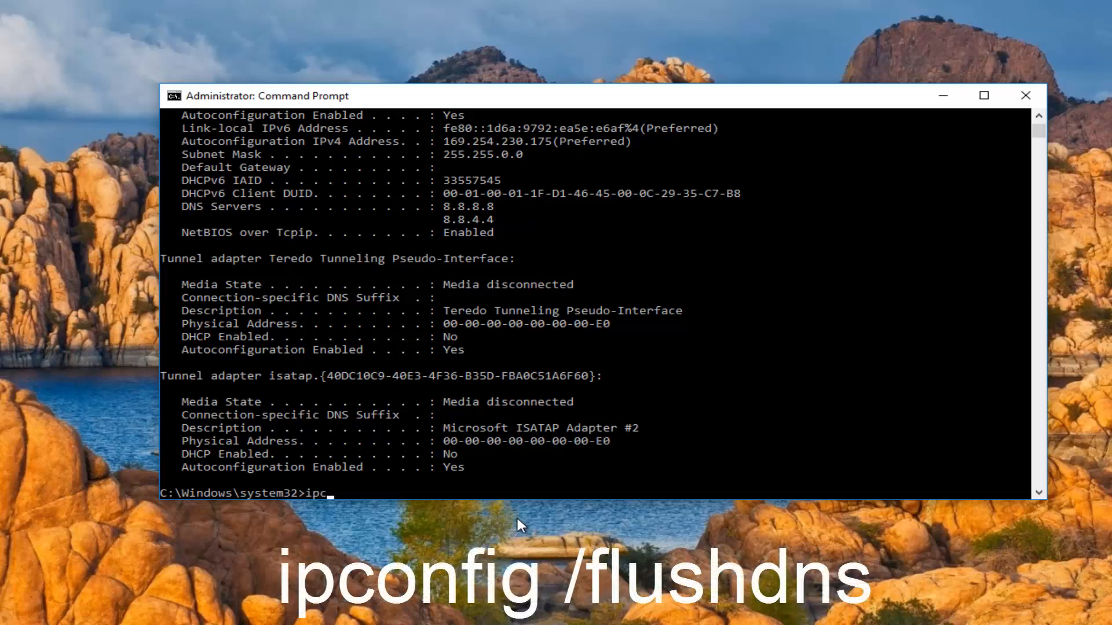
type("onfig")
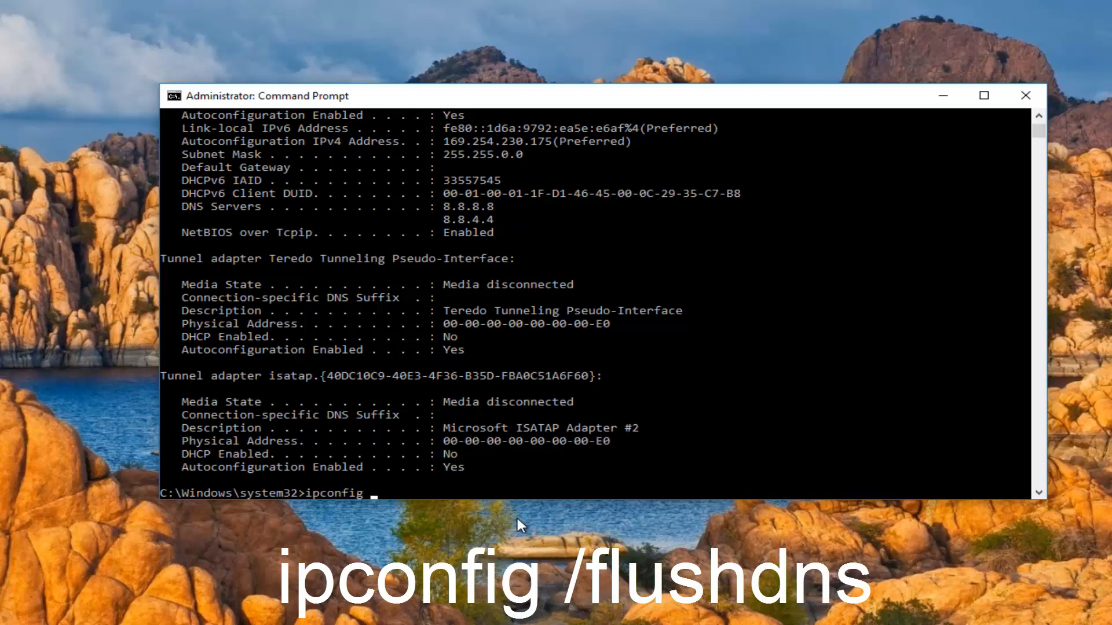
type("/flushdns")
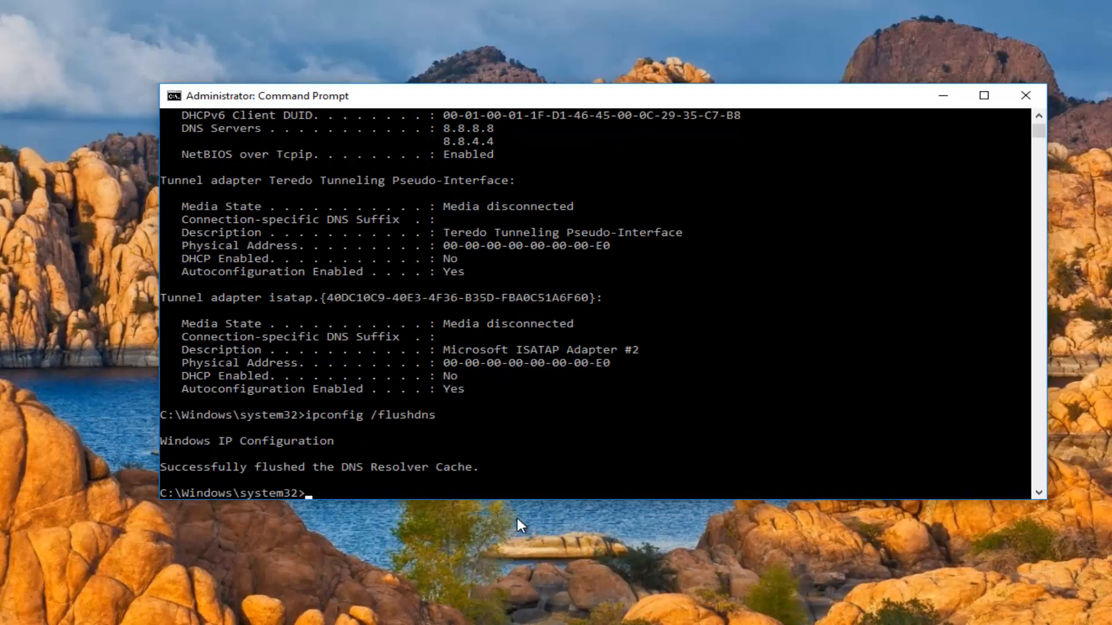
- Renew Ethernet0's lease with ipconfig /renew, regaining IPv4 address 192.168.76.129
type("ipc")
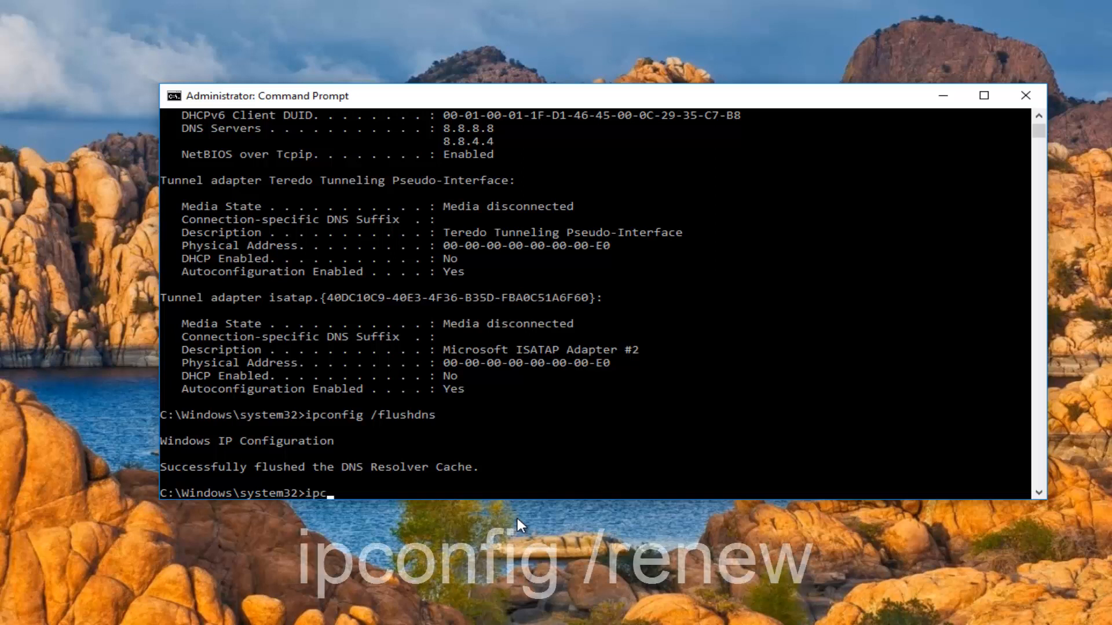
type("onfig /")
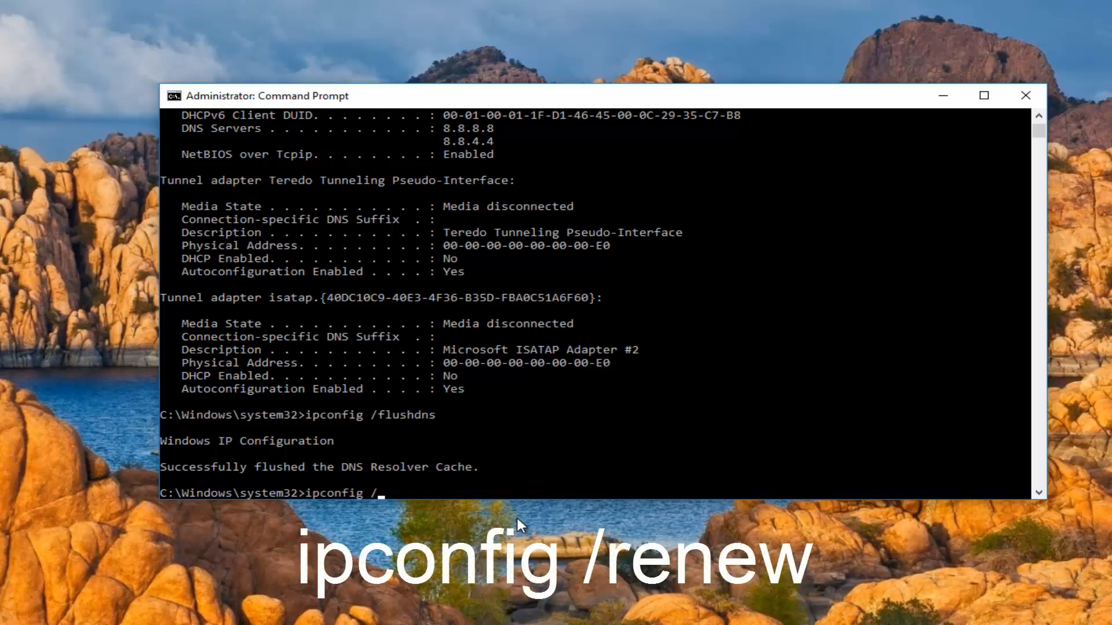
type("renew")
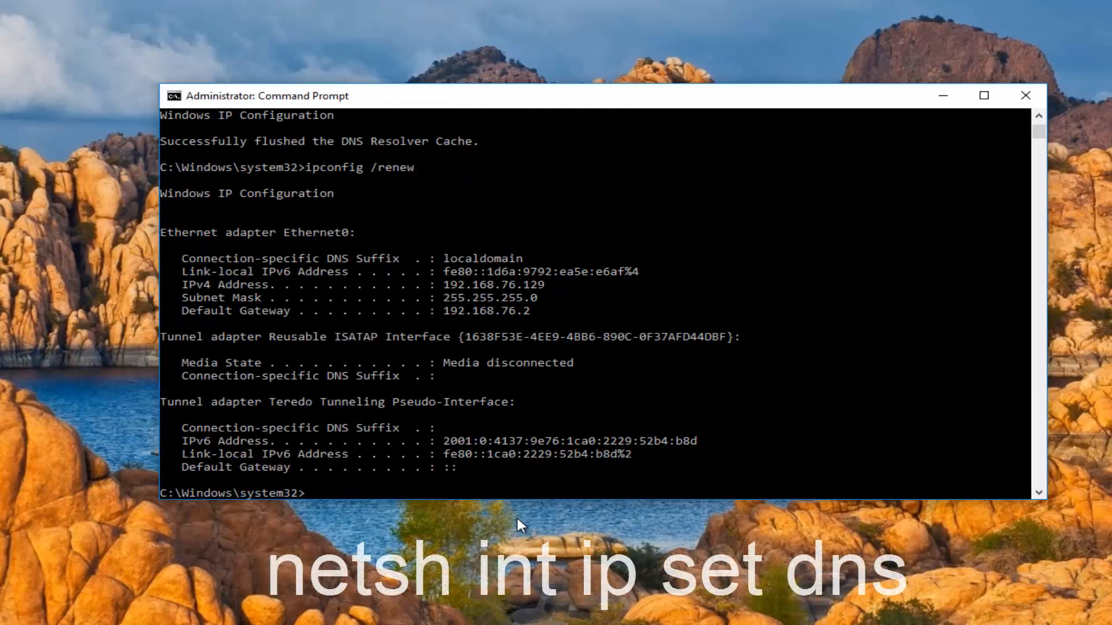
- Run netsh int ip set dns to show the set dnsservers usage help
type("net")
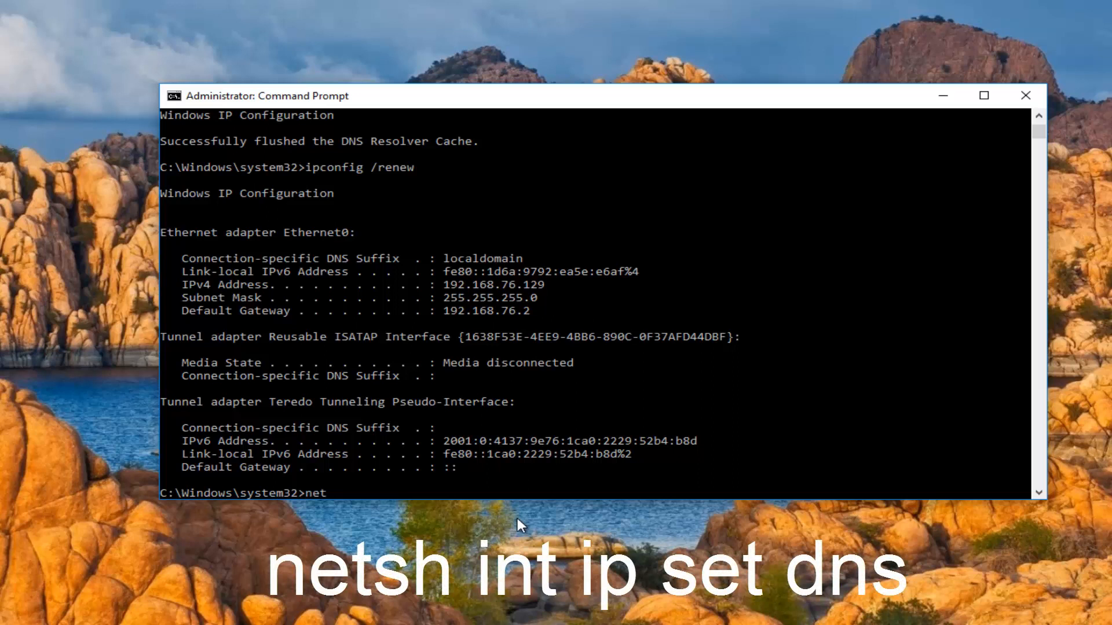
type("sh")
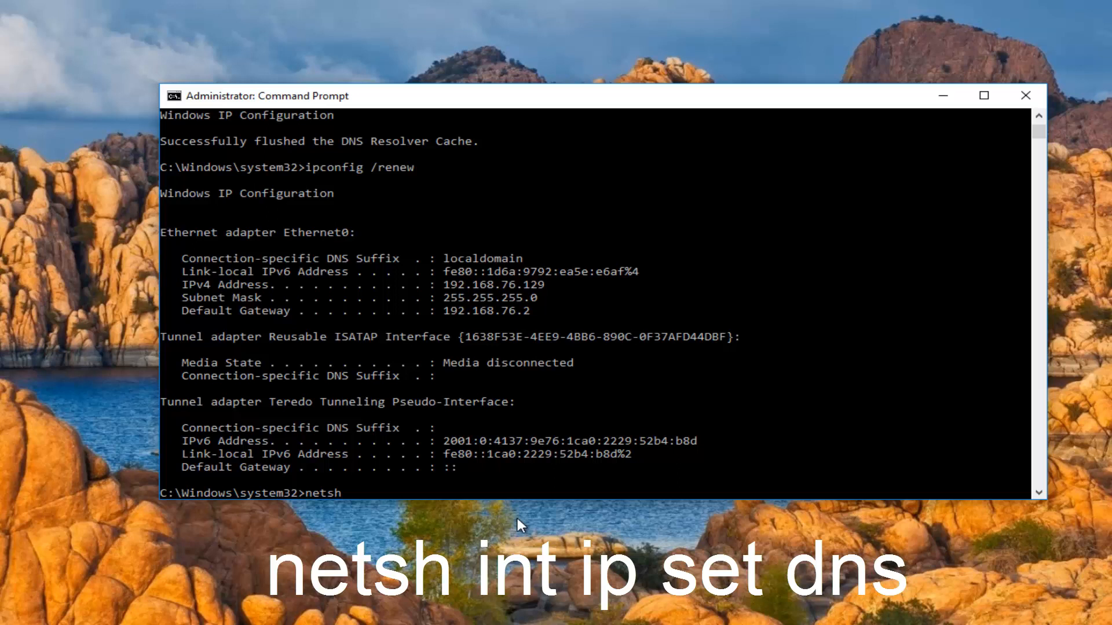
type("int")
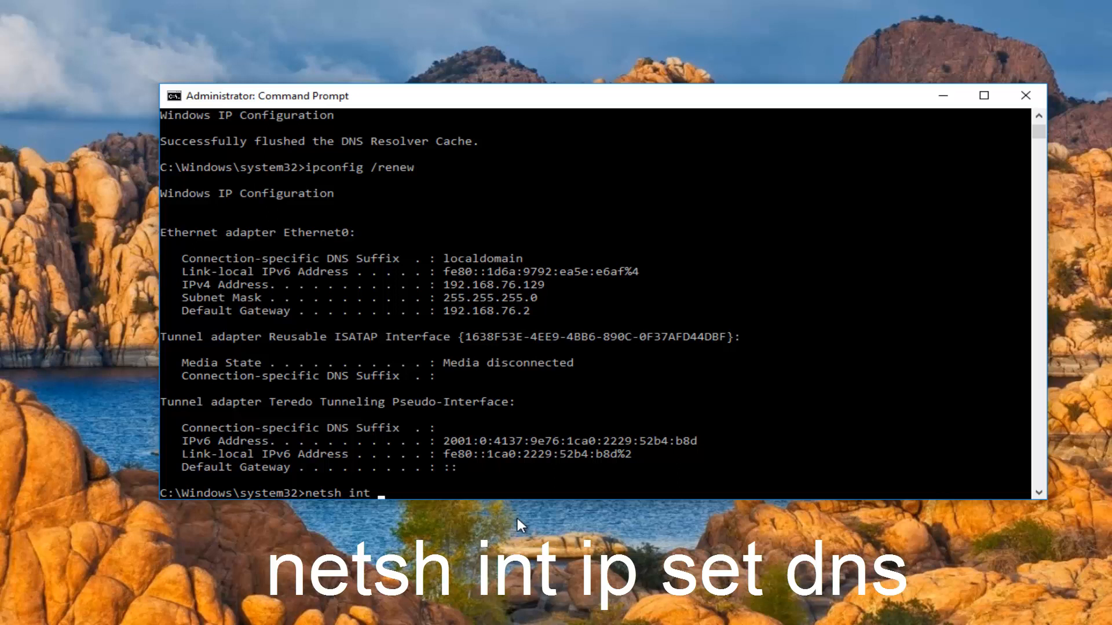
type("ip set dn")
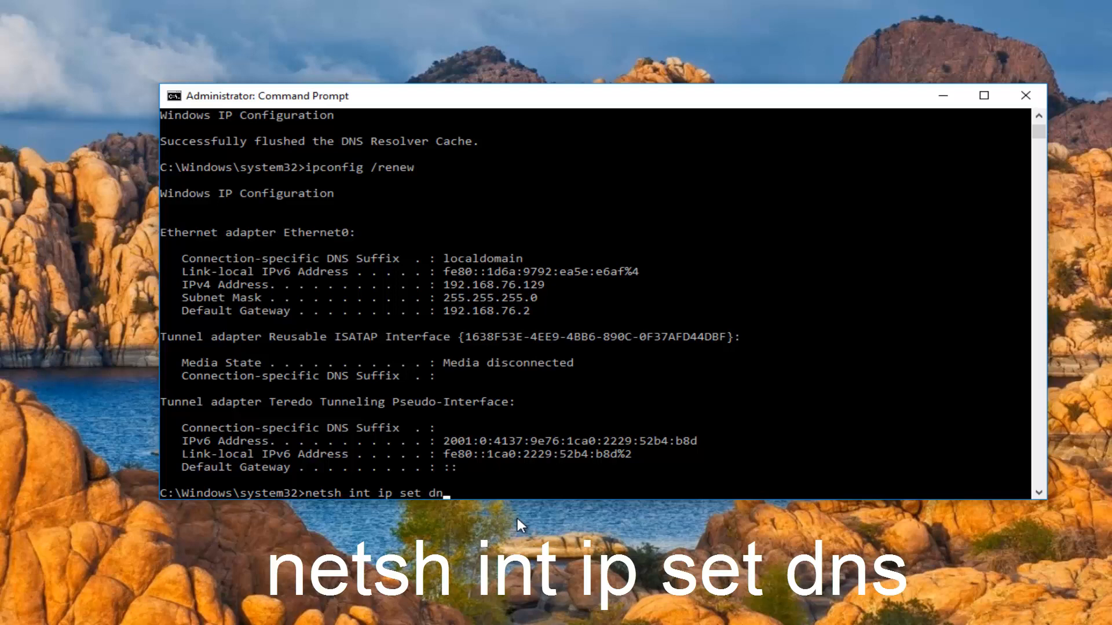
type("s")
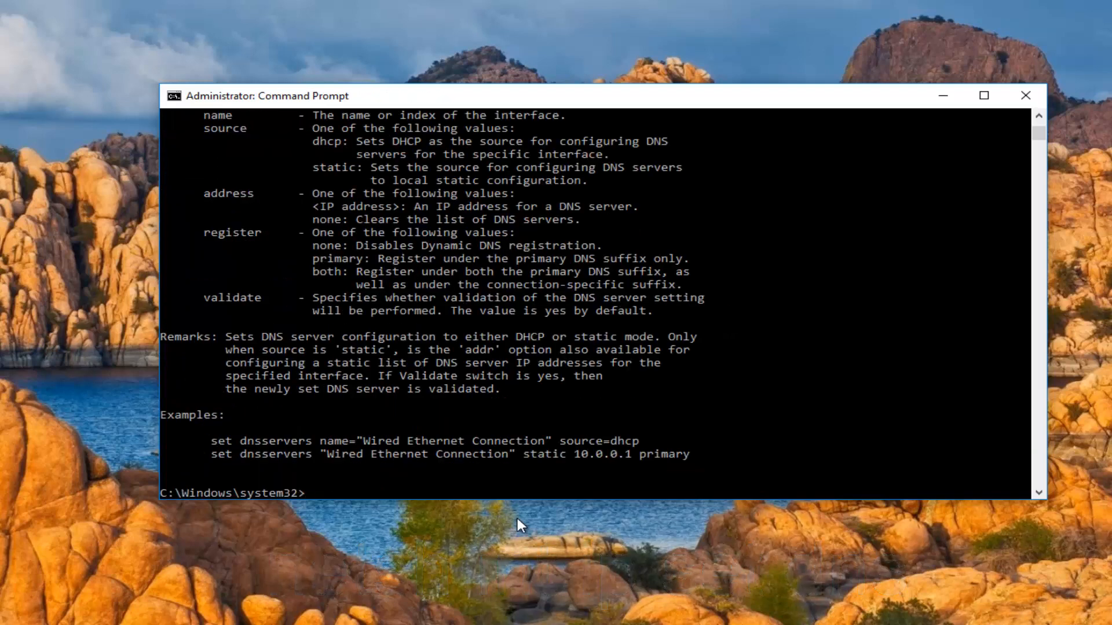
type("net")
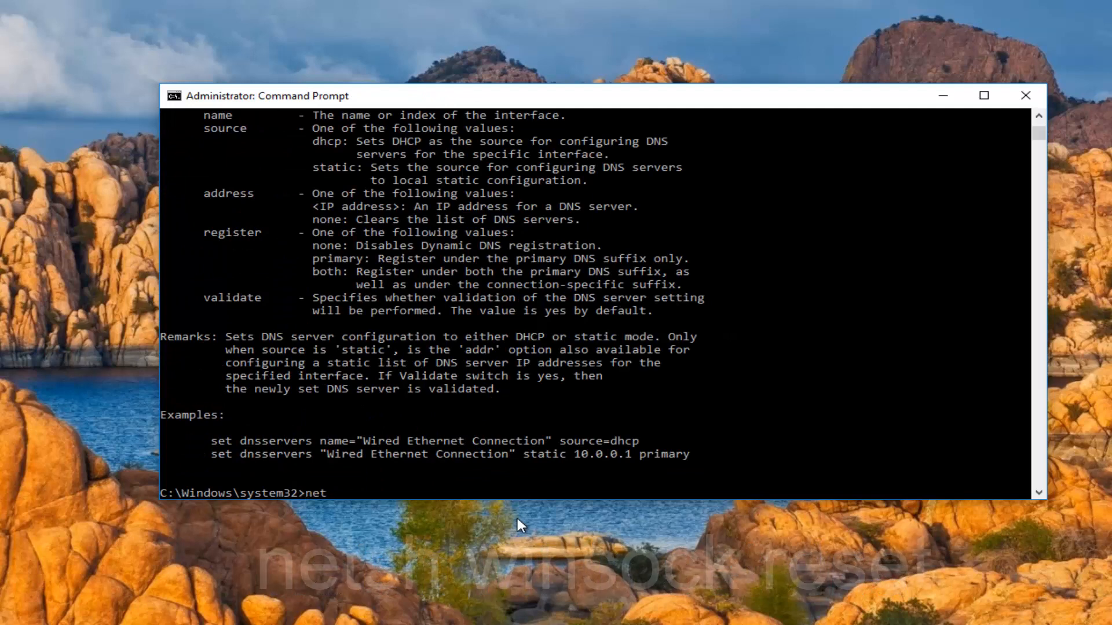
- Reset the Winsock Catalog with netsh winsock reset
type("sh w")
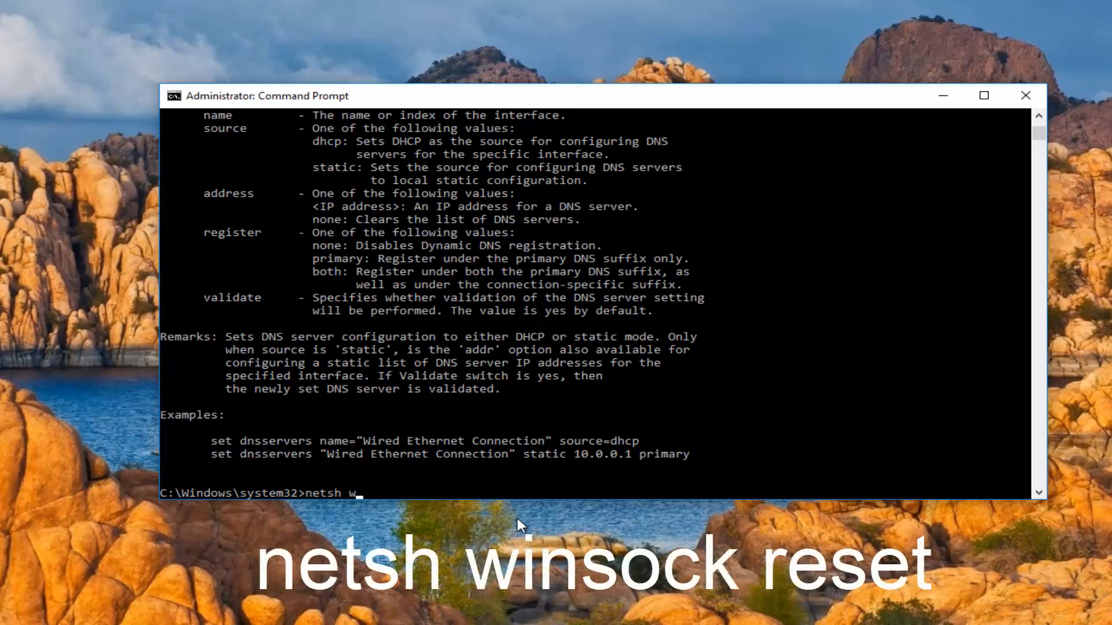
type("insock reset")
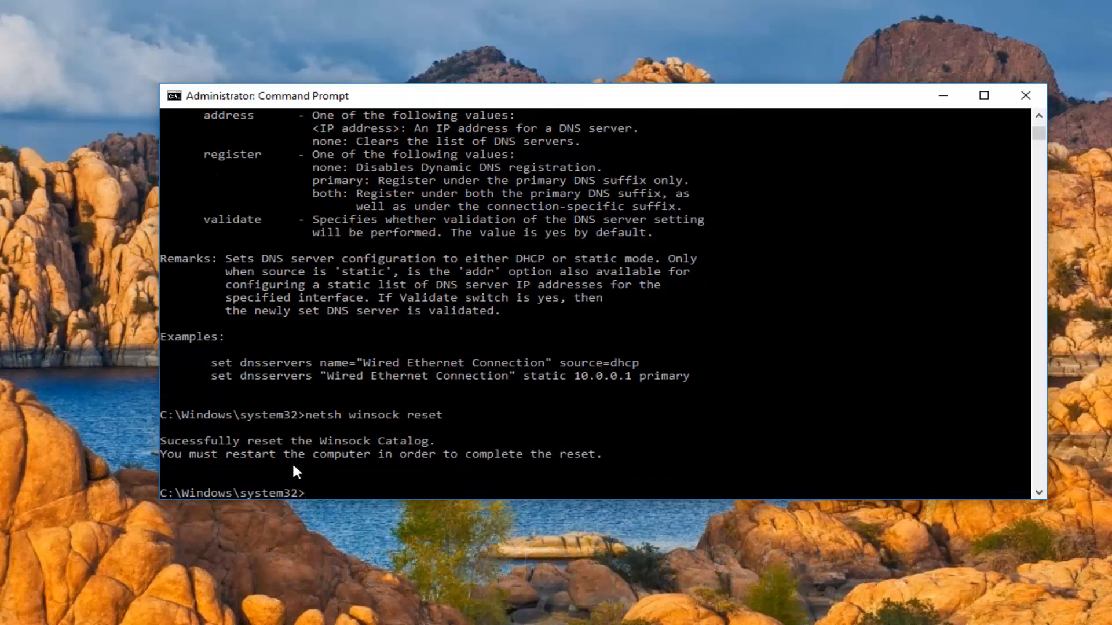
mouse_move(303, 473)
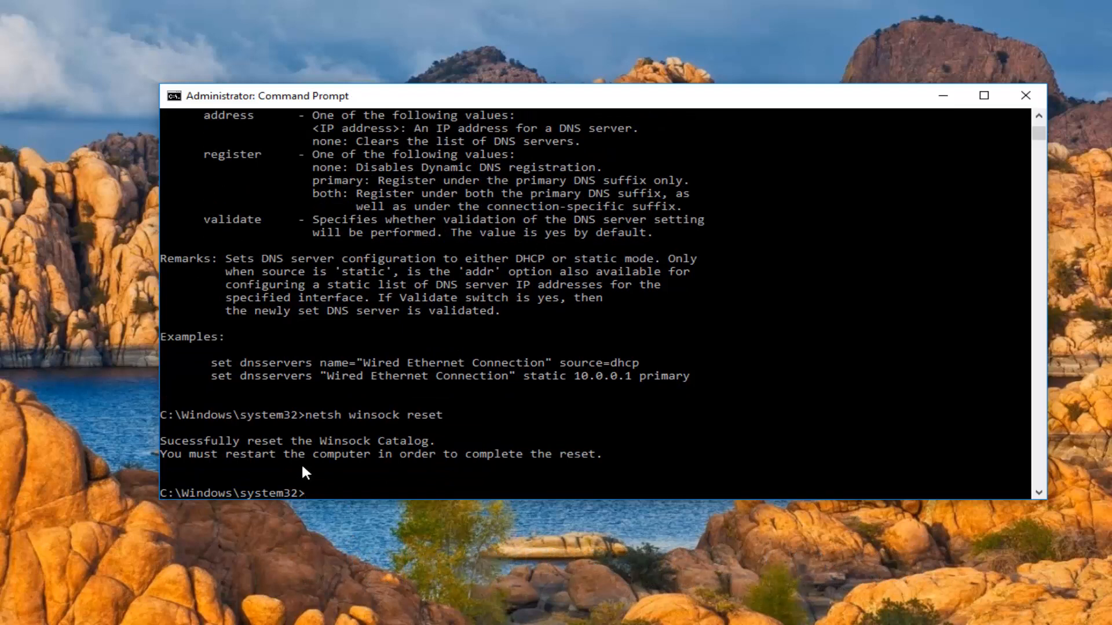
mouse_move(994, 158)
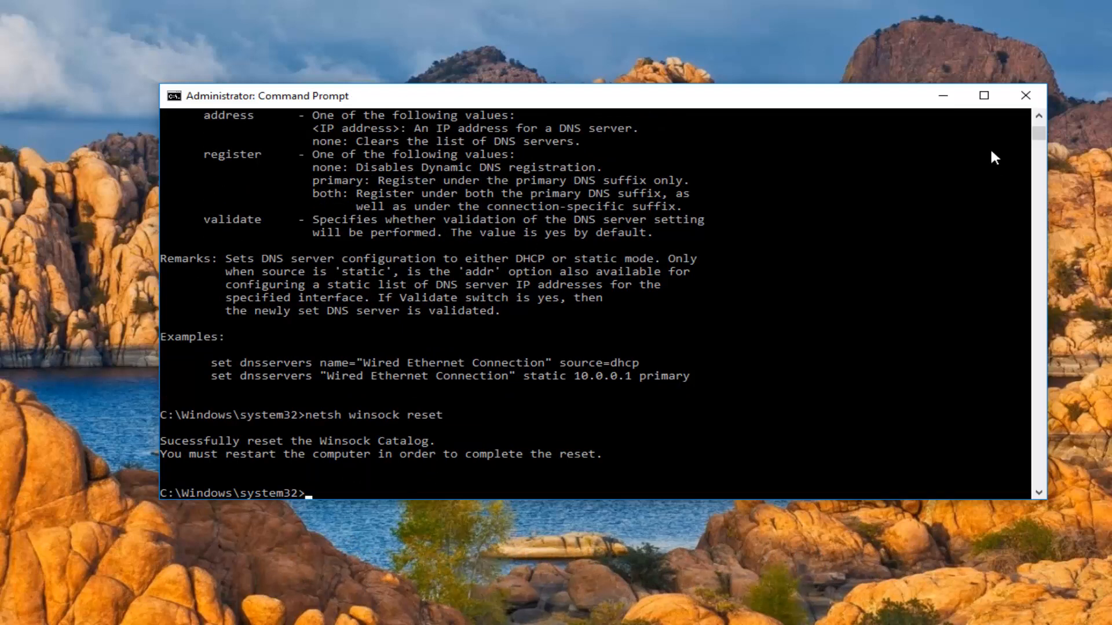
mouse_move(254, 435)
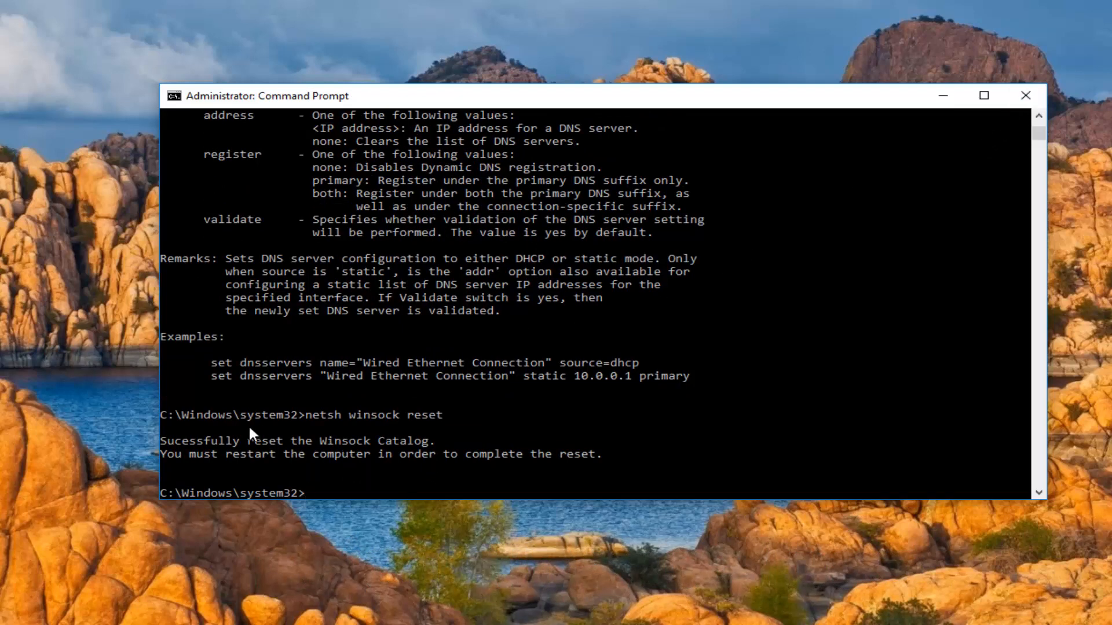